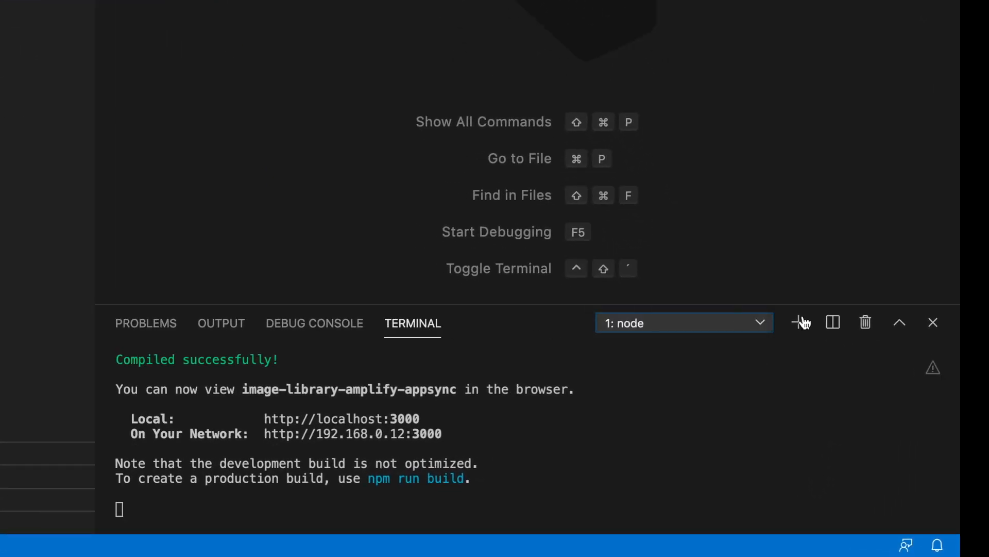
Add S3 Content storage with the default name, authenticated create/read/delete access, and no Lambda trigger.
click(798, 322)
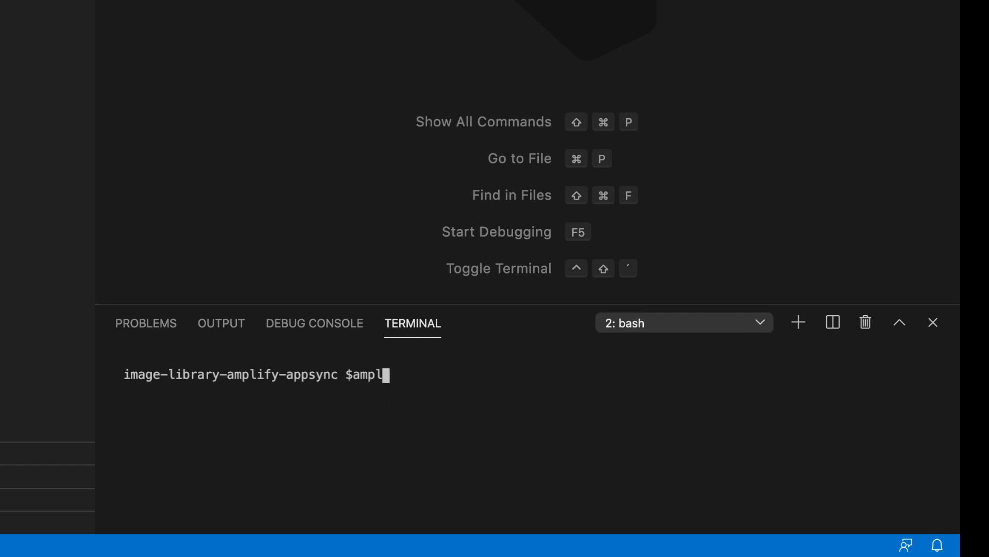
text(ify ad)
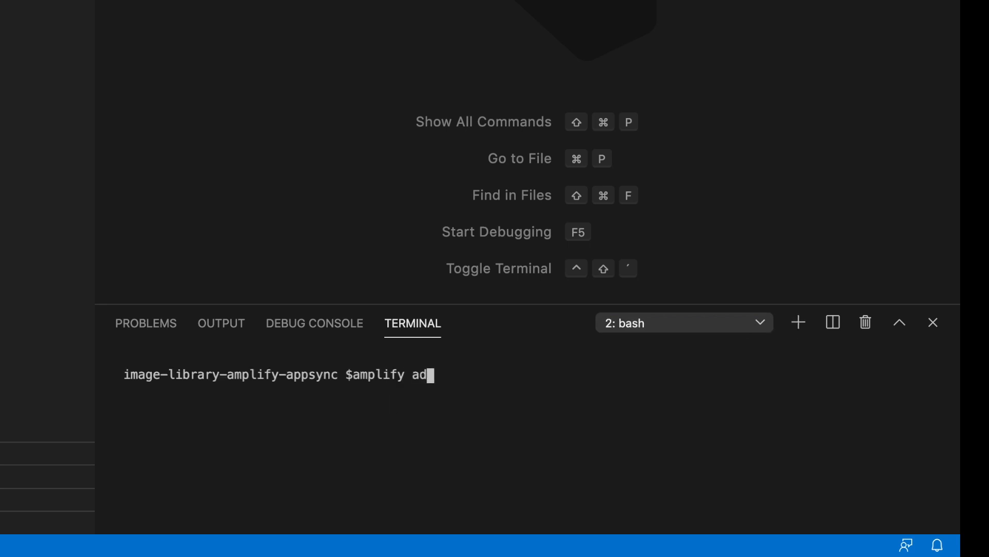
text(d storage)
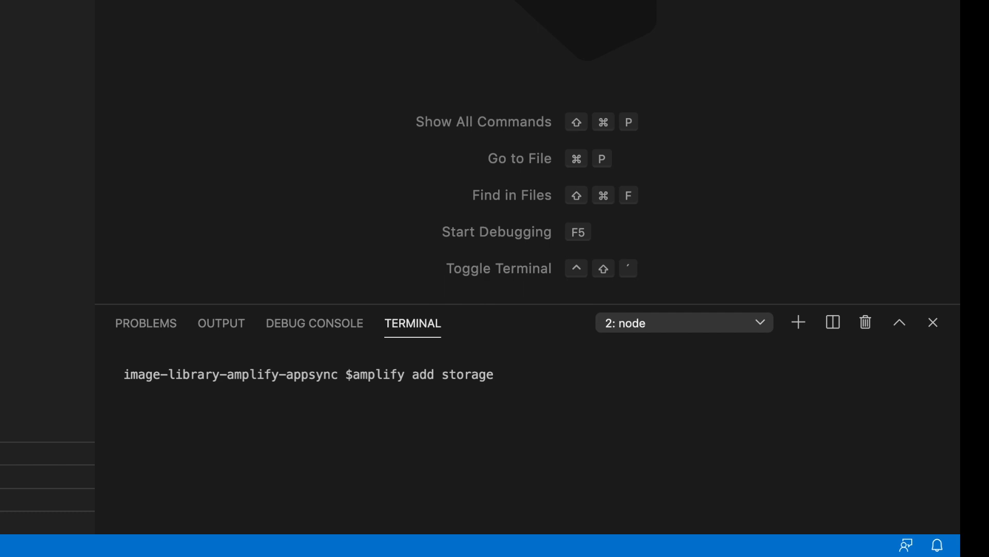
key(Return)
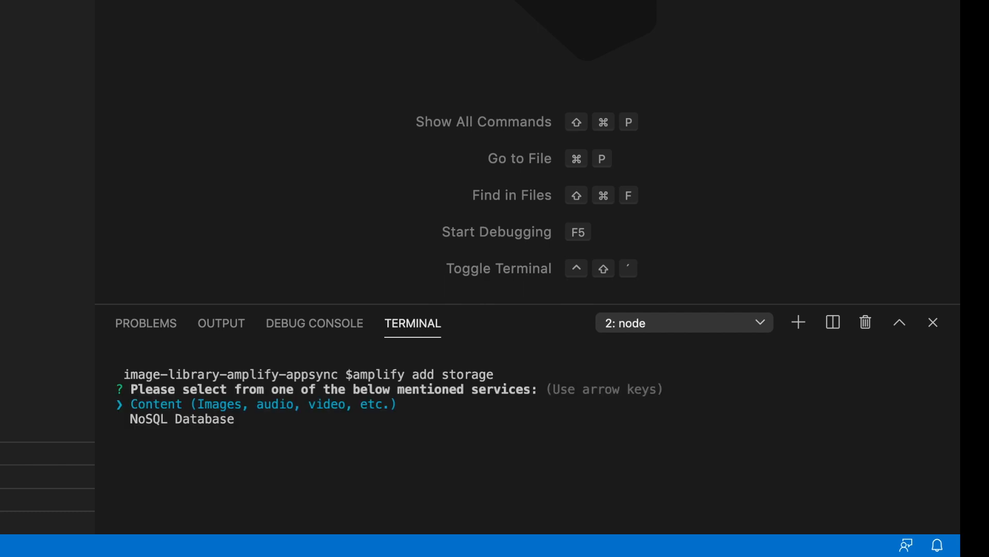
key(Return)
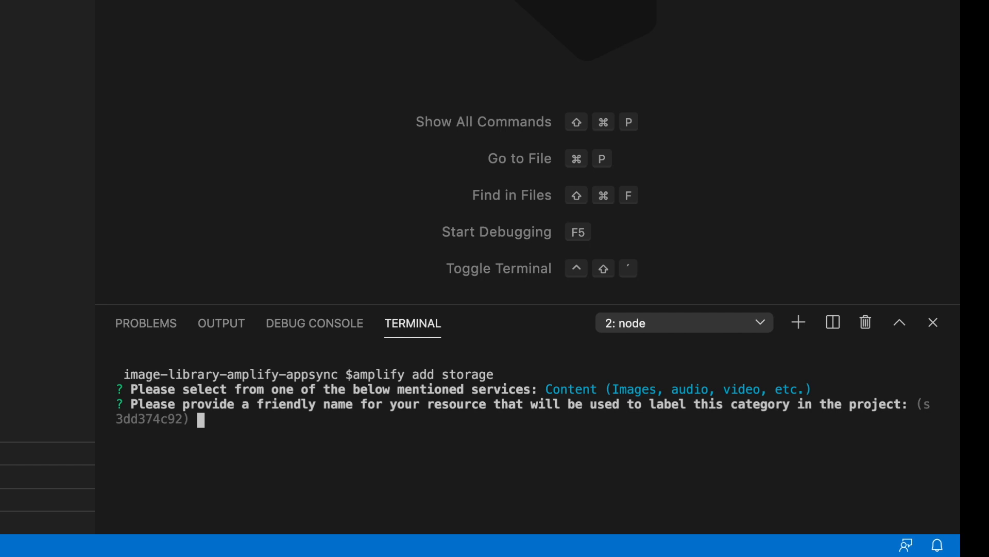
key(Return)
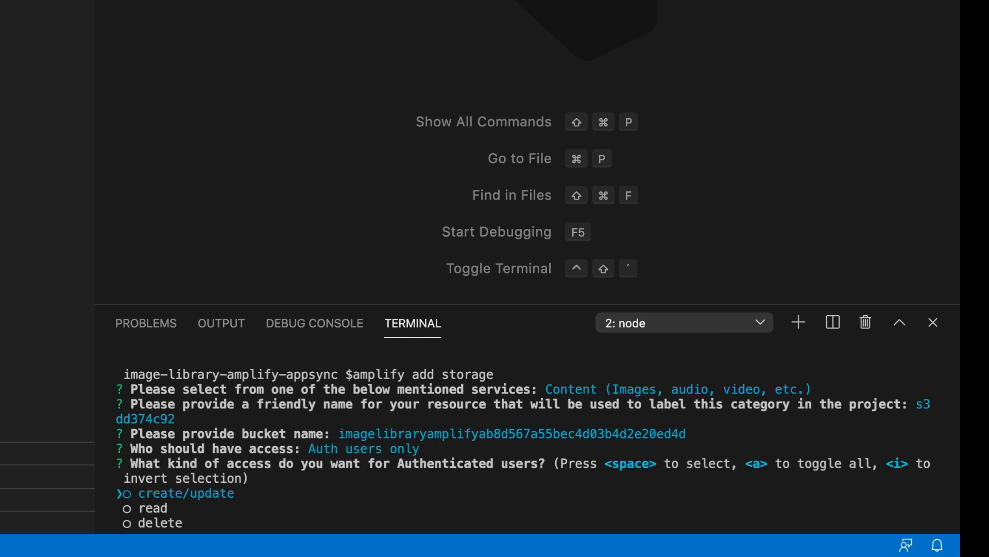
key(a)
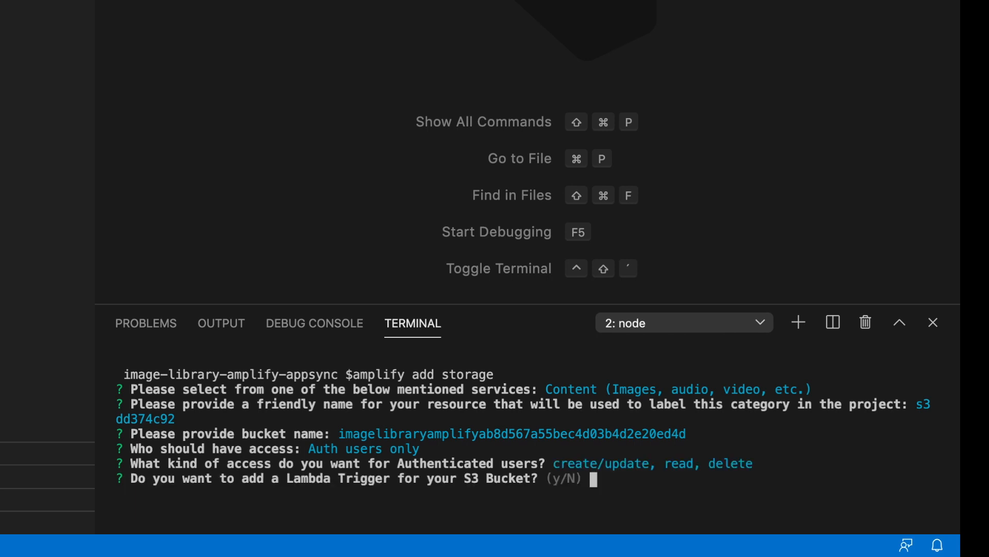
text(n)
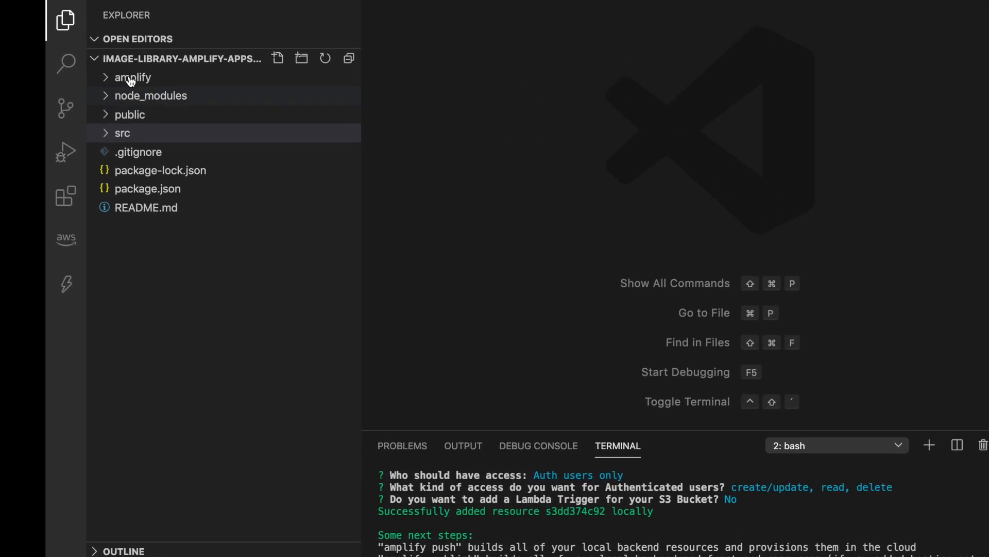
Browse the amplify backend folder, then run amplify push and confirm deploying the storage.
click(132, 77)
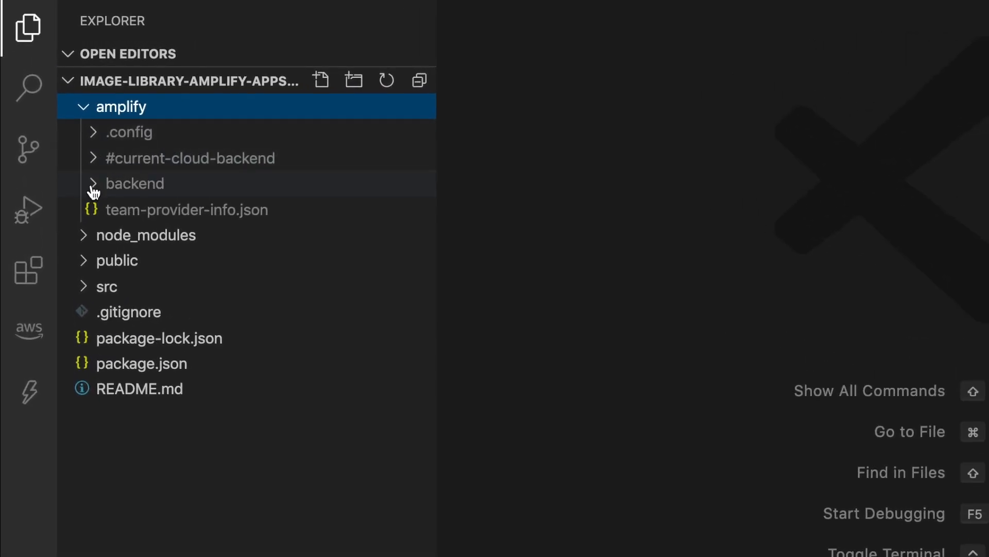
click(134, 183)
text(amplify push)
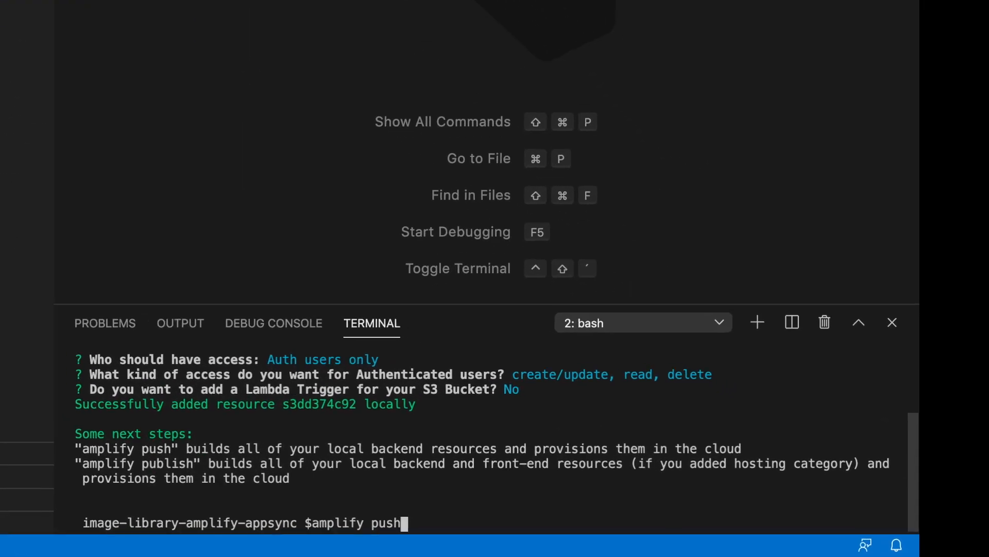
key(Return)
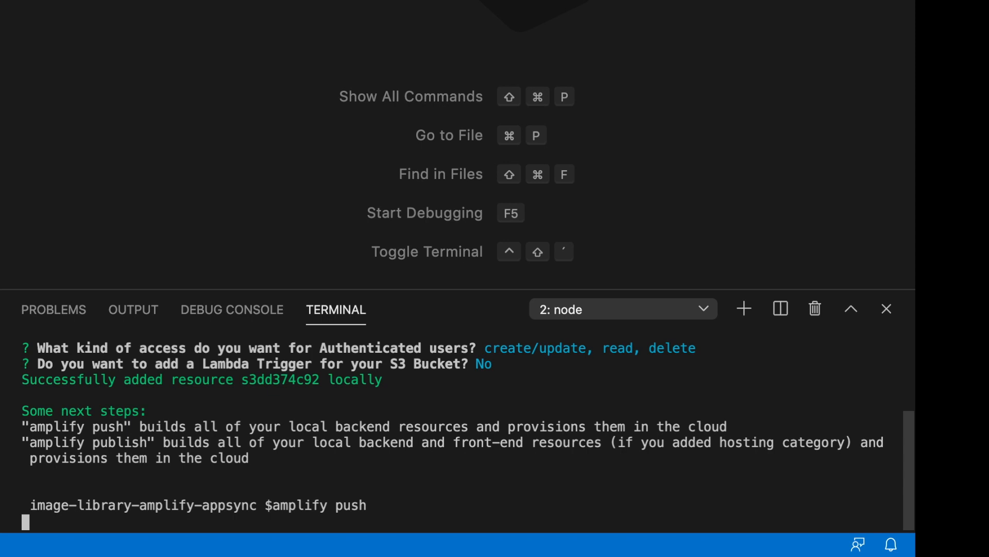
key(Return)
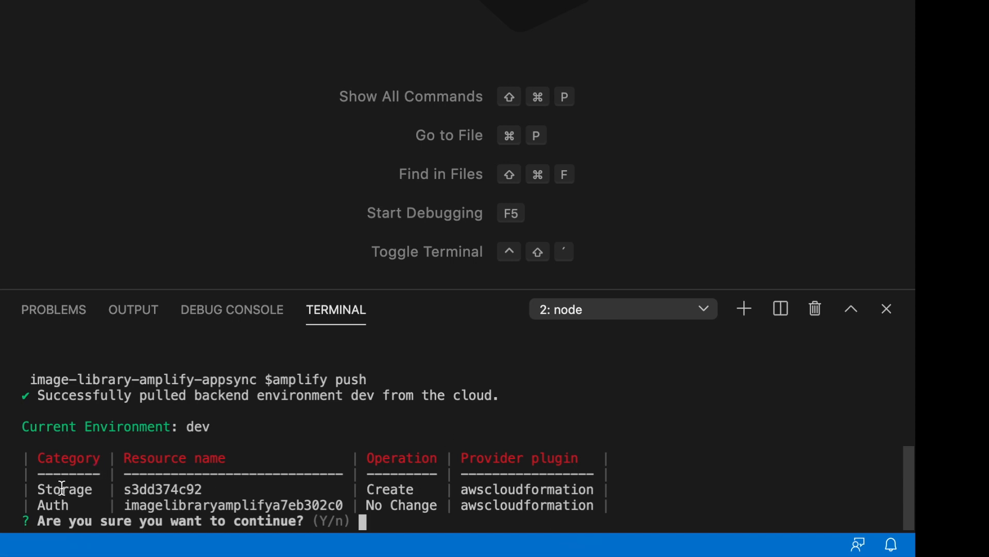
mouse_move(192, 486)
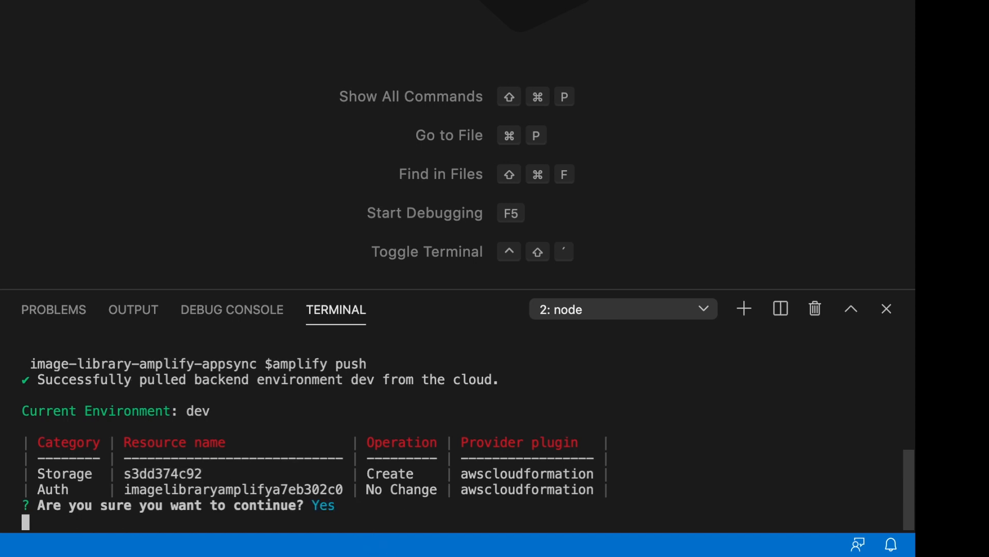
key(Return)
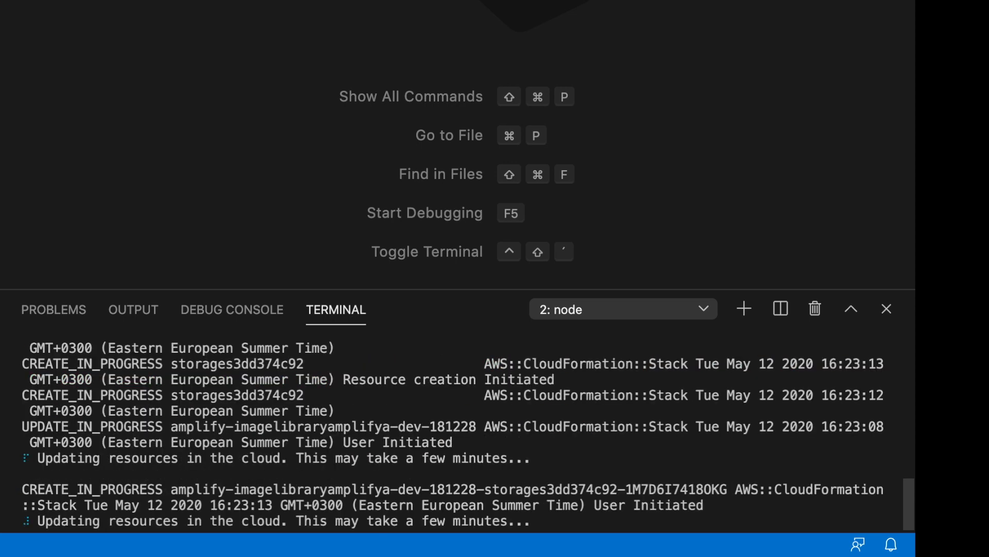
click(67, 17)
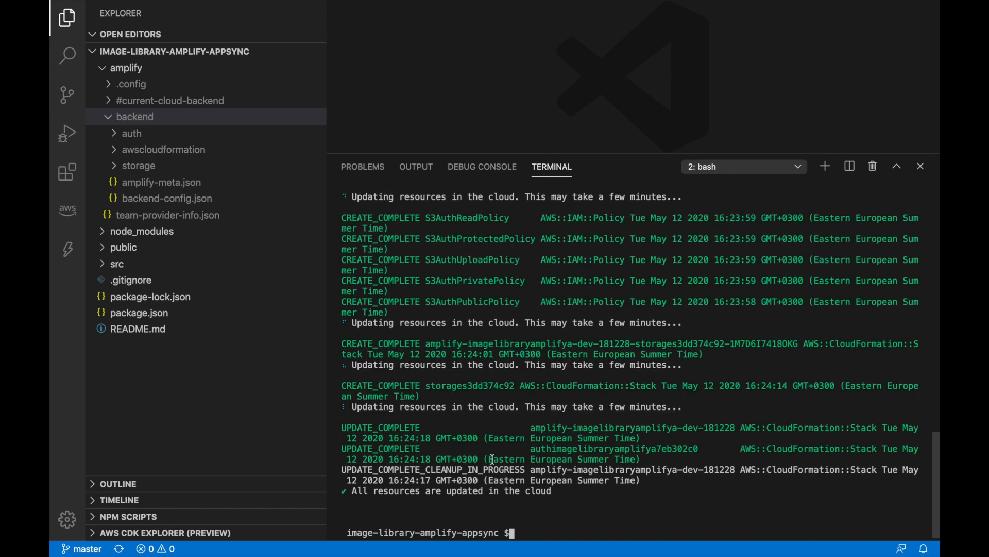
Add a GraphQL API with Cognito User Pool authorization and the single-object-with-fields template.
text(am)
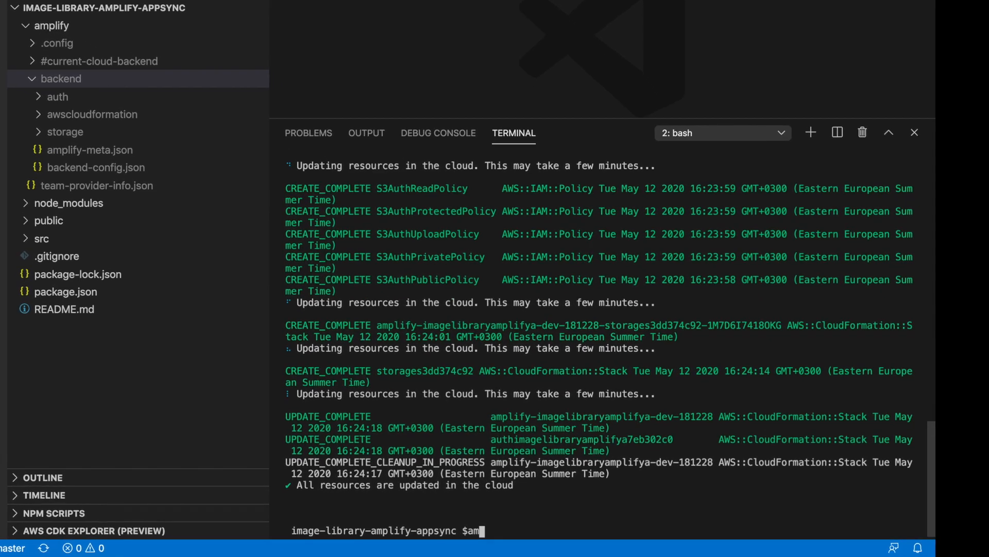
text(mplify add api)
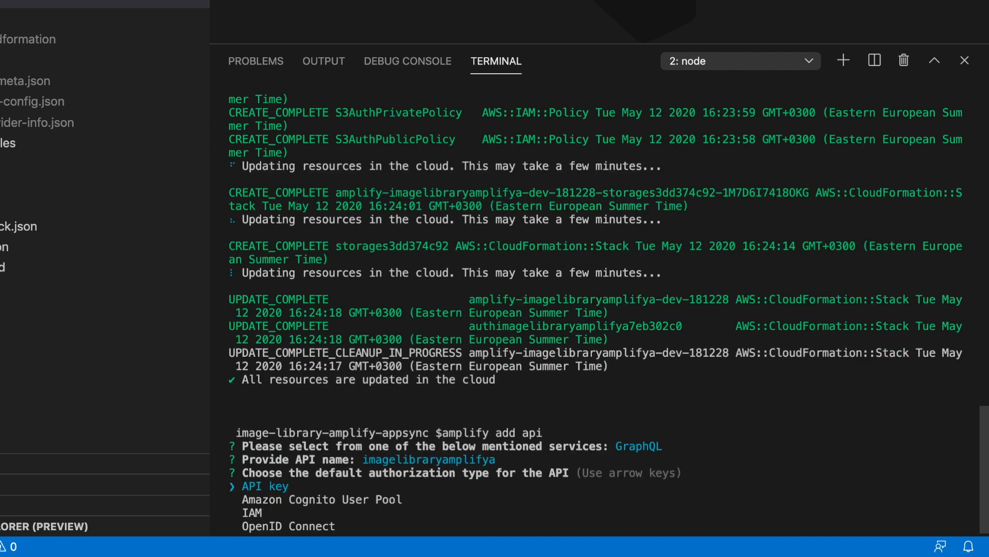
key(Down)
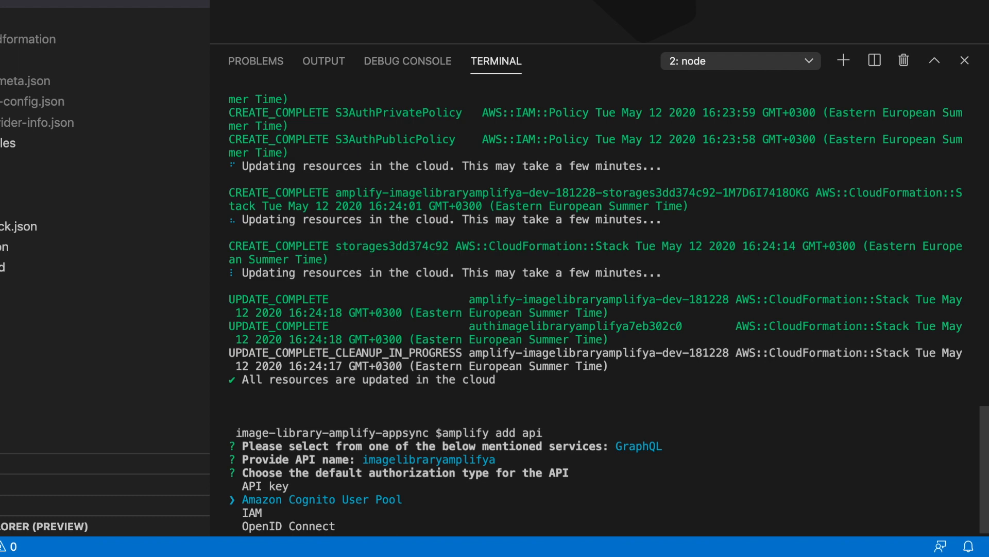
key(Return)
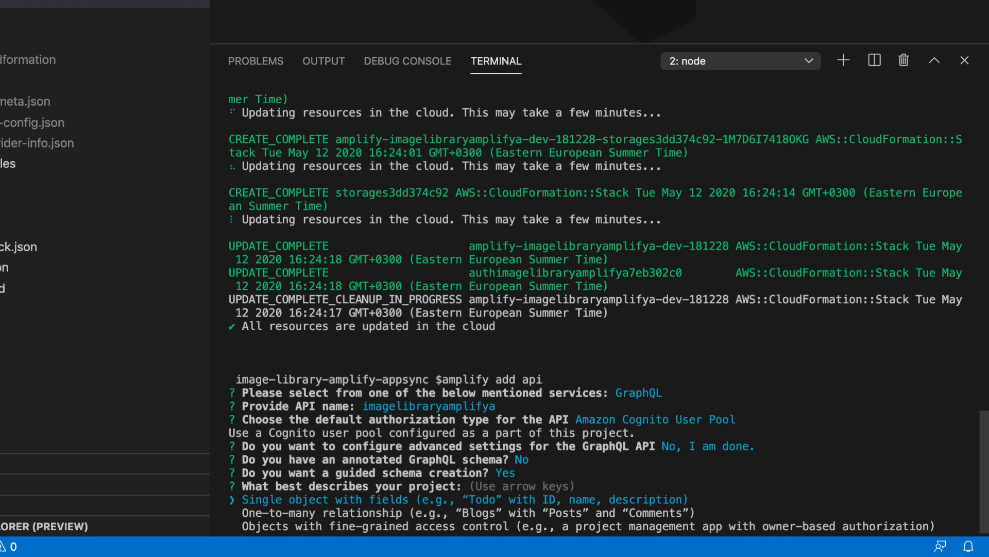
key(Return)
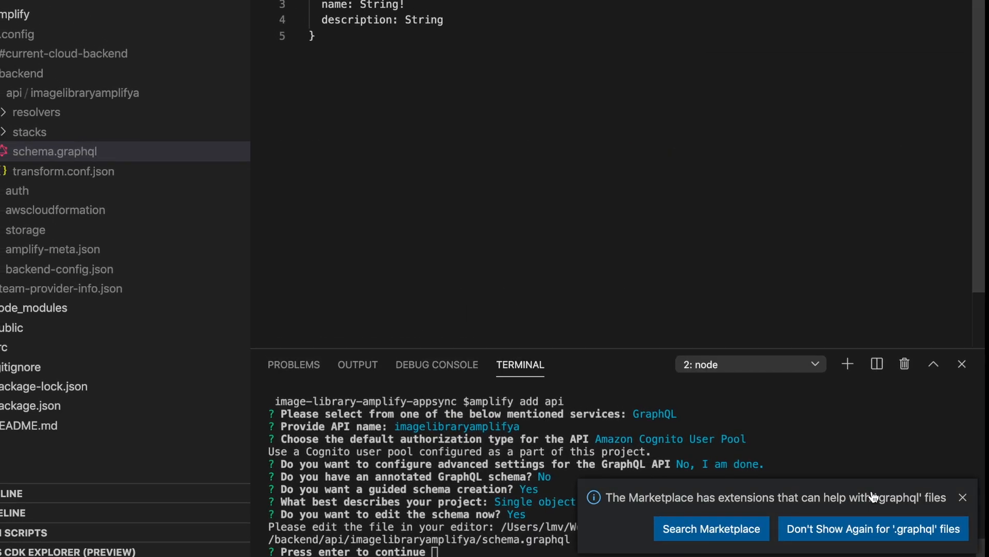
Rewrite schema.graphql with an S3Object type and an owner-authorized Picture model with a file field.
click(961, 497)
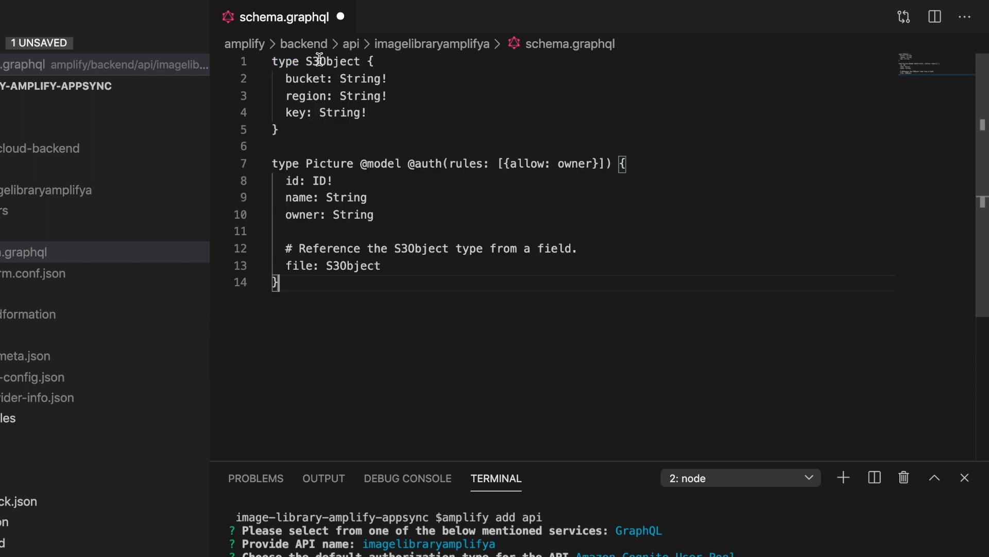
double_click(329, 164)
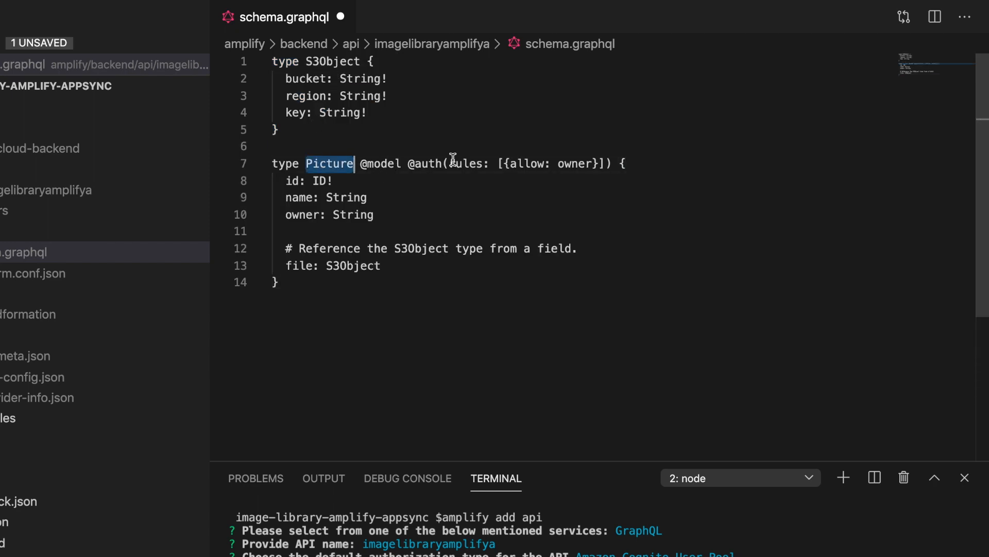
mouse_move(328, 95)
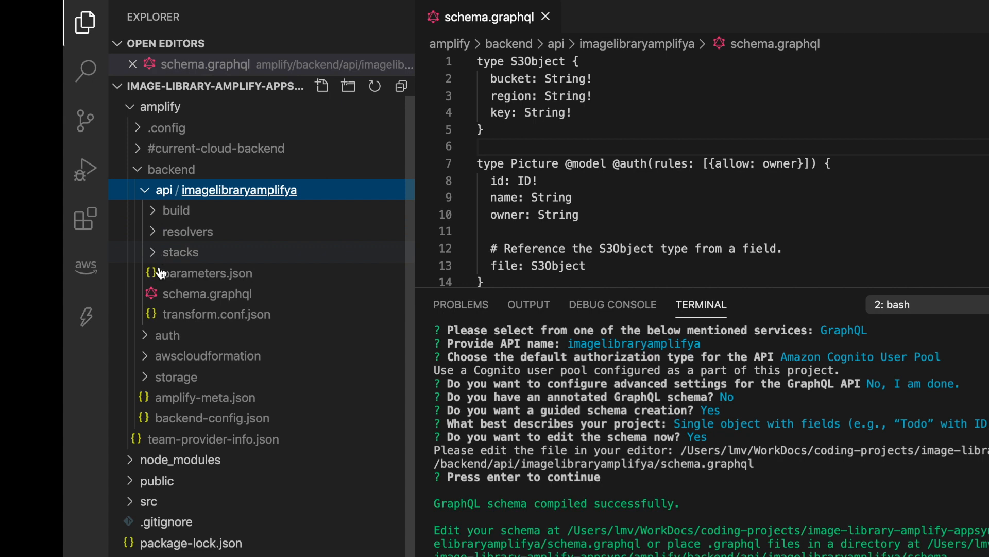
Look through the generated api folder files in the Explorer.
click(208, 293)
text(amplify push)
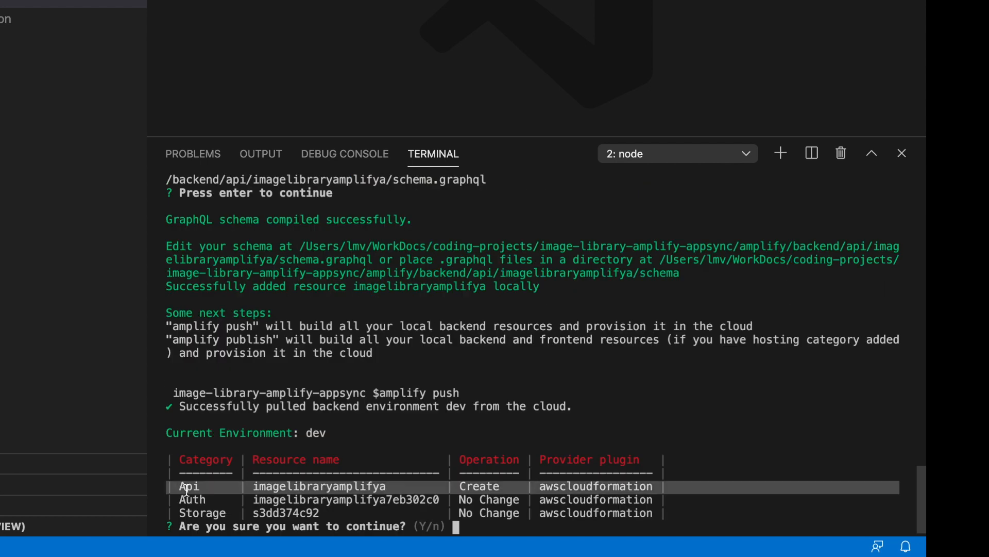
mouse_move(444, 479)
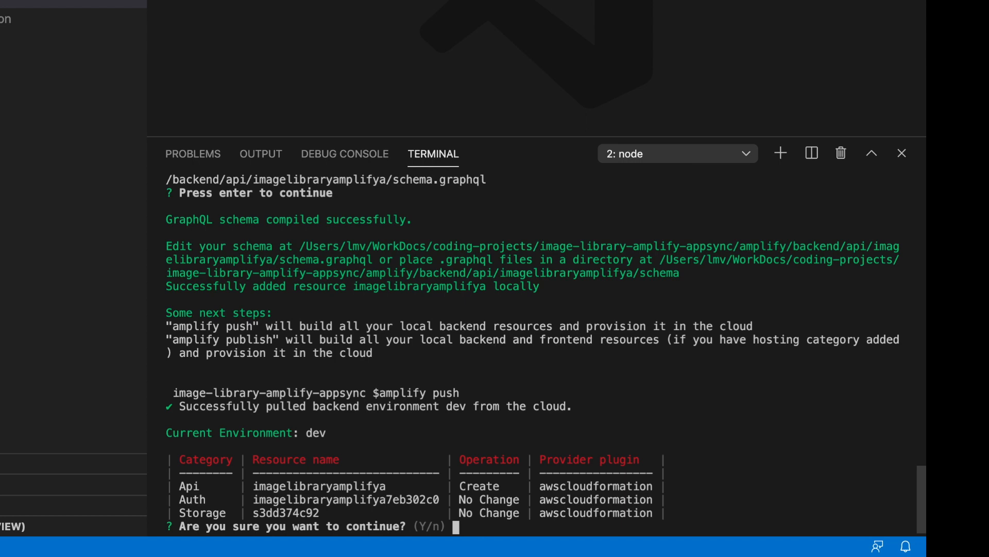
Confirm the API push, generating all GraphQL operations in JavaScript at statement depth 2.
key(Return)
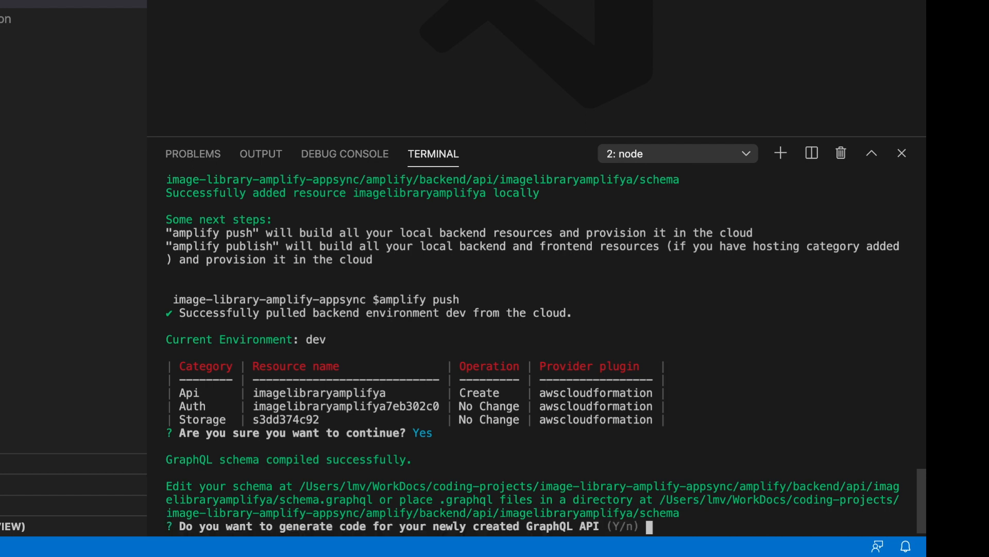
text(y)
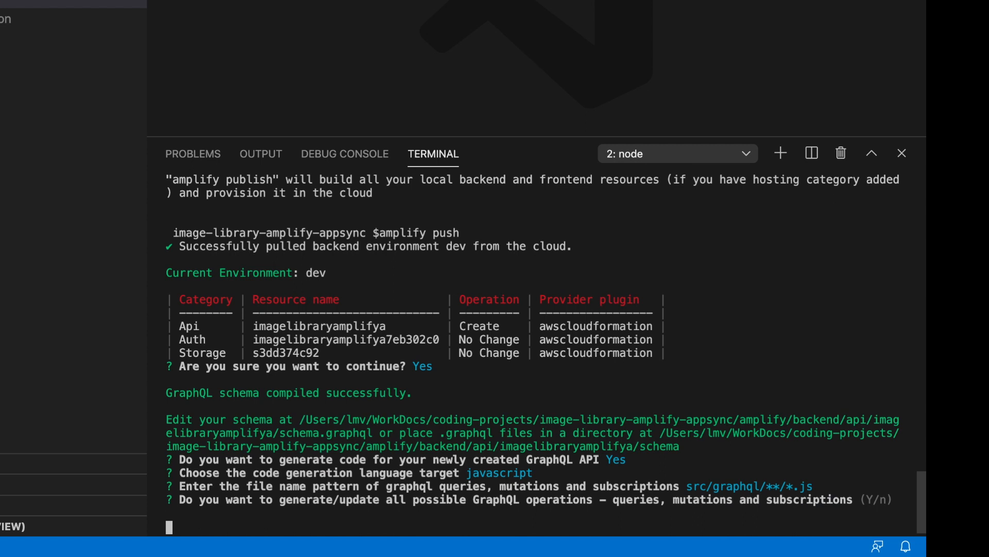
key(Return)
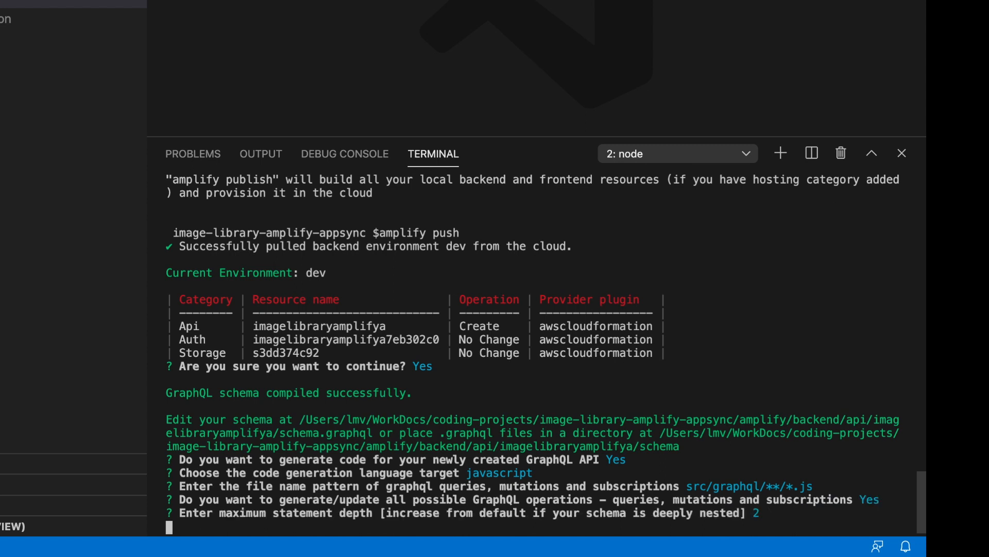
key(Return)
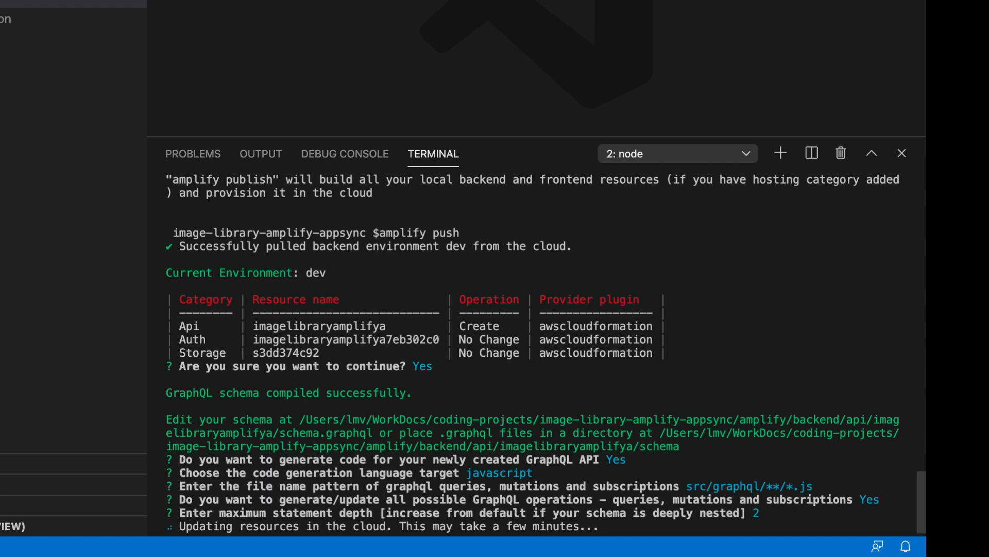
mouse_move(644, 140)
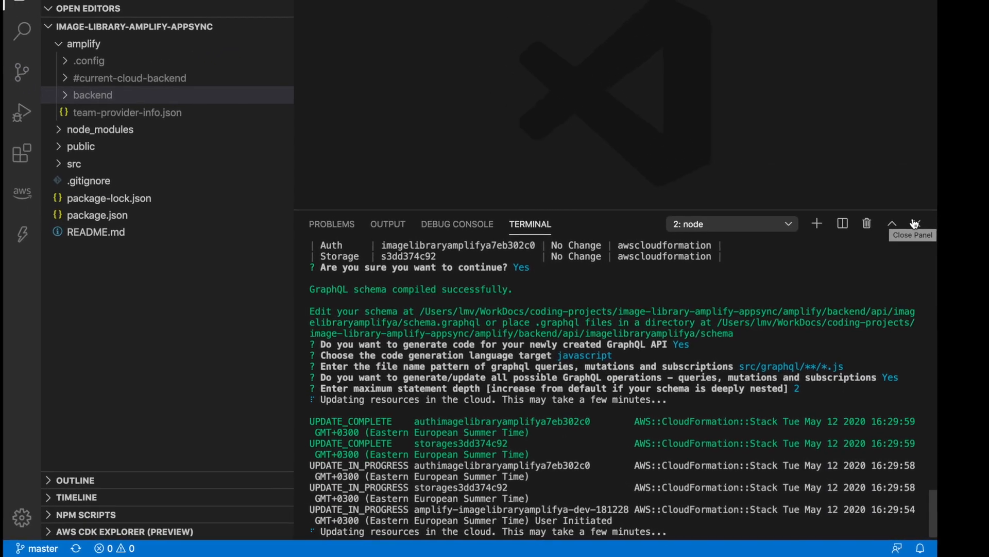
Close the terminal and create UploadImage.js and UploadImage.css in src/components.
click(915, 223)
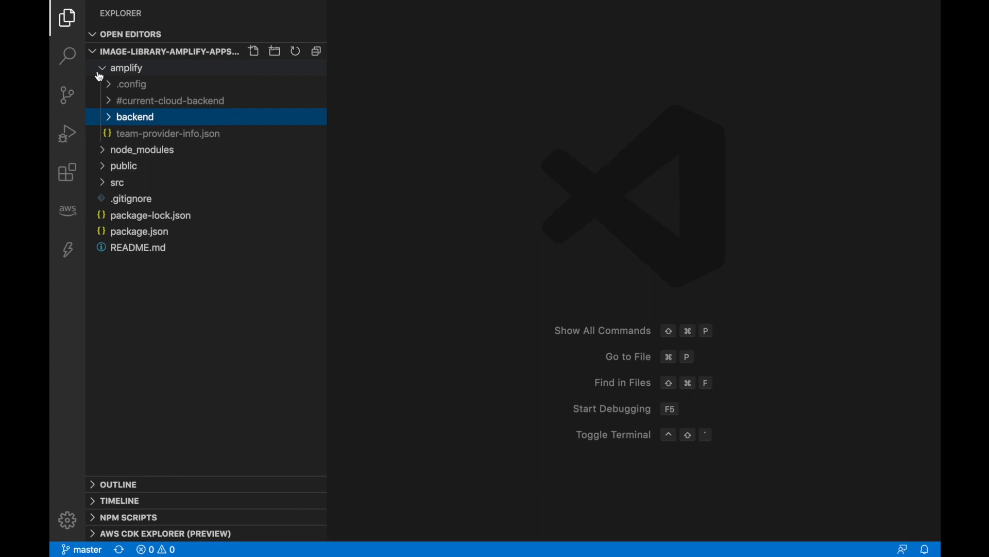
click(117, 182)
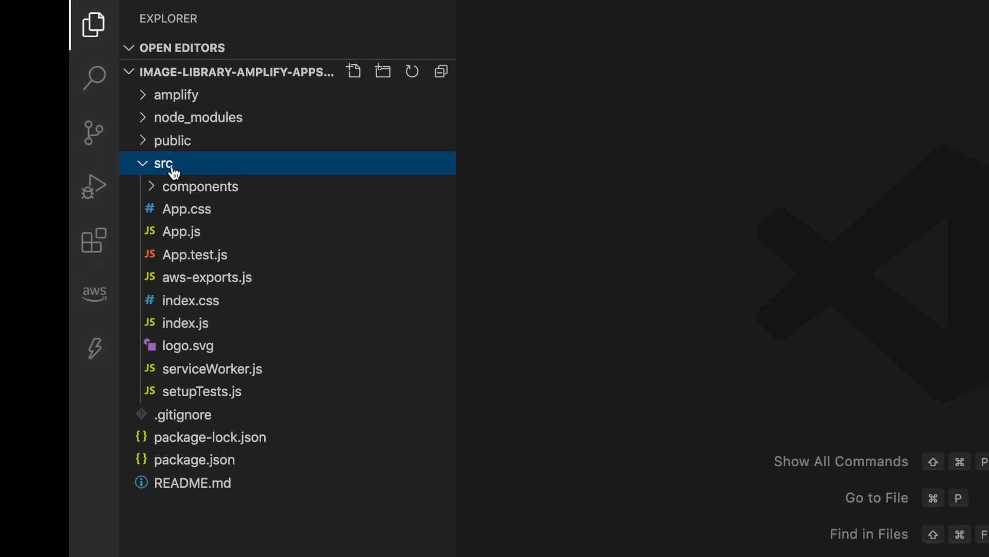
click(200, 186)
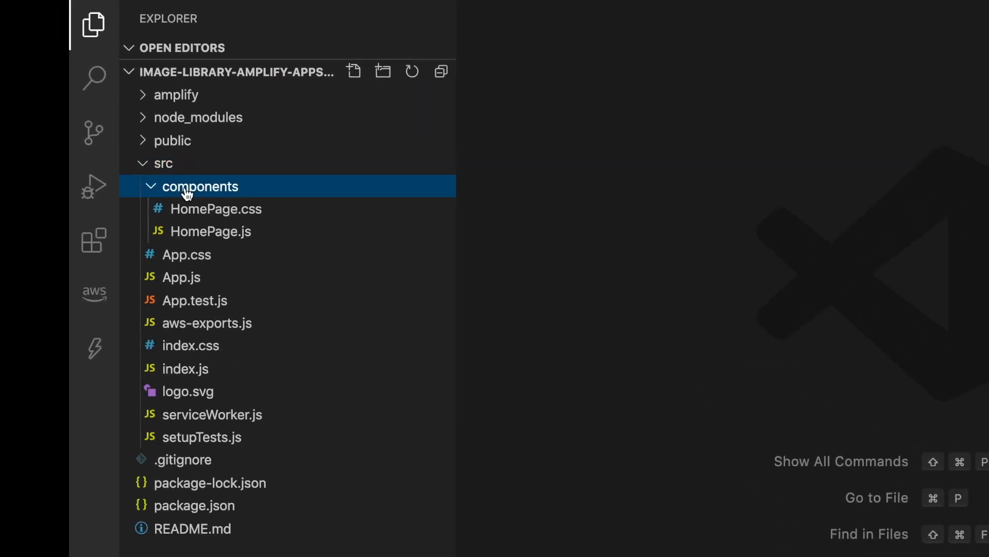
right_click(200, 186)
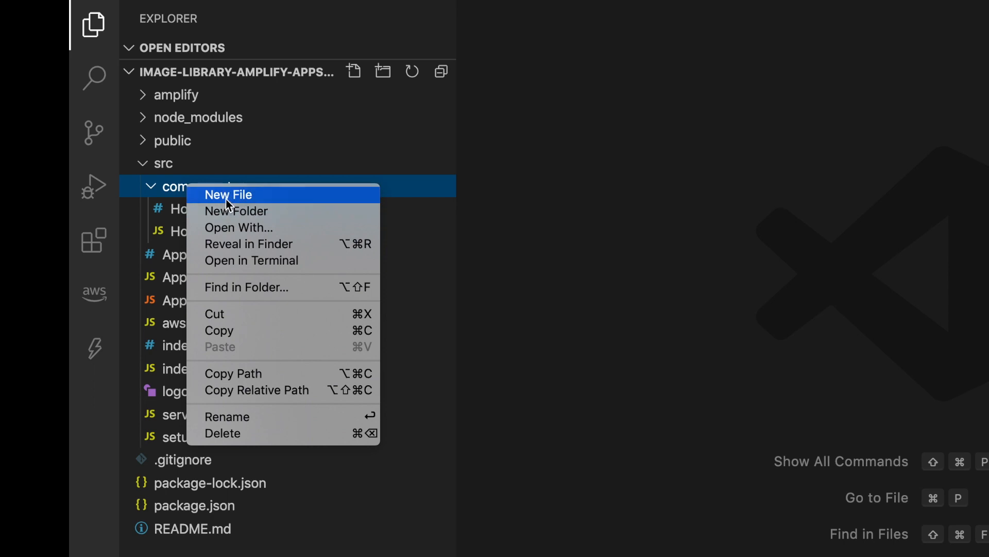
click(228, 194)
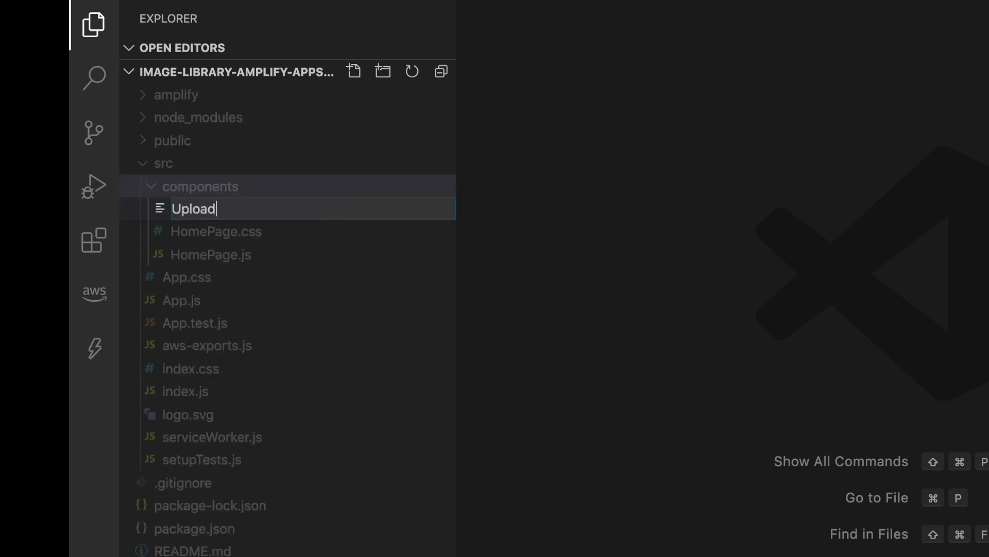
text(Ima)
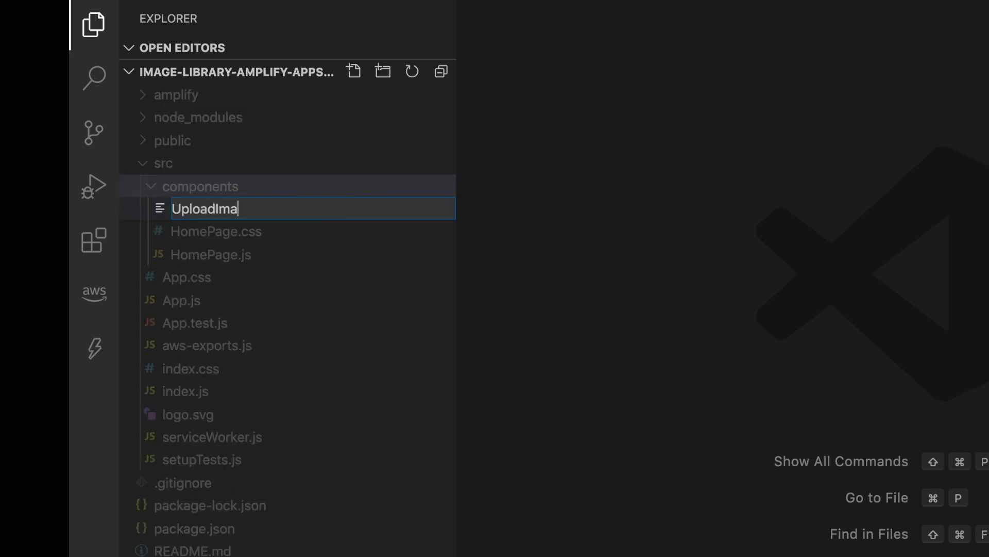
key(Return)
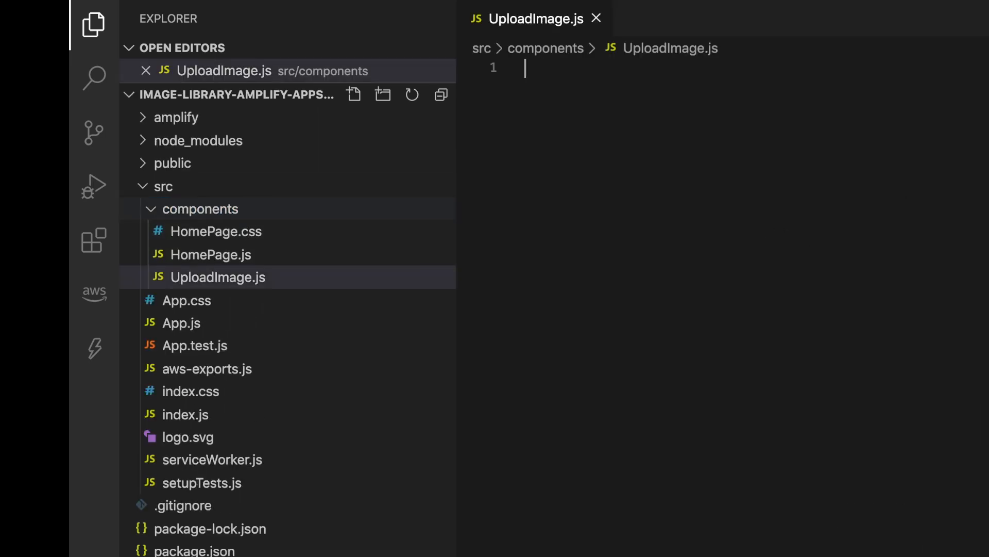
right_click(200, 209)
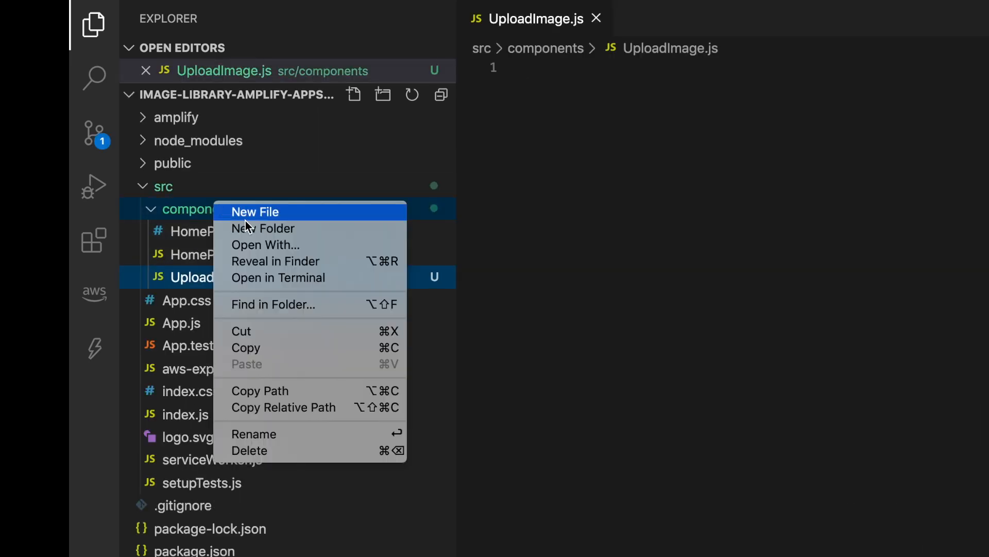
click(255, 211)
text(UploadImage.css)
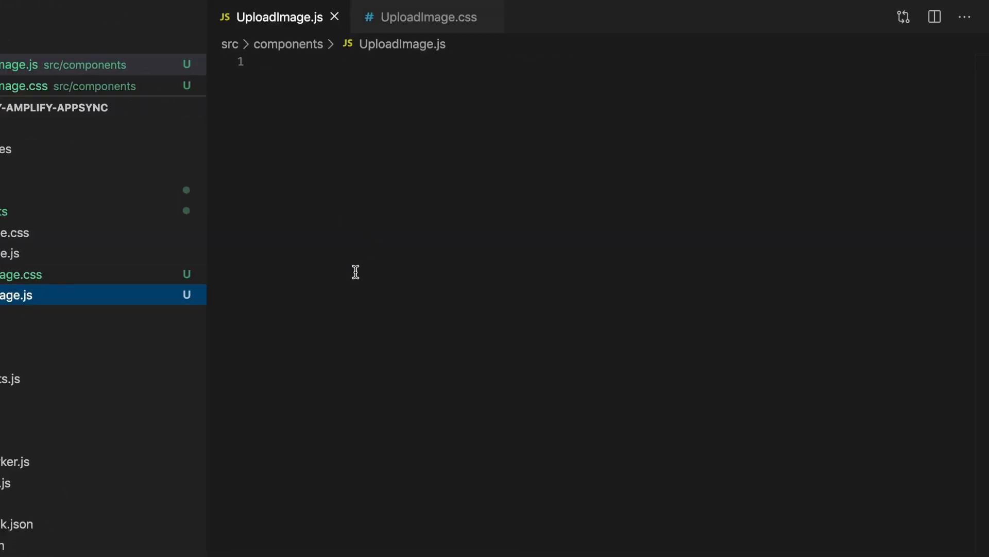
mouse_move(345, 266)
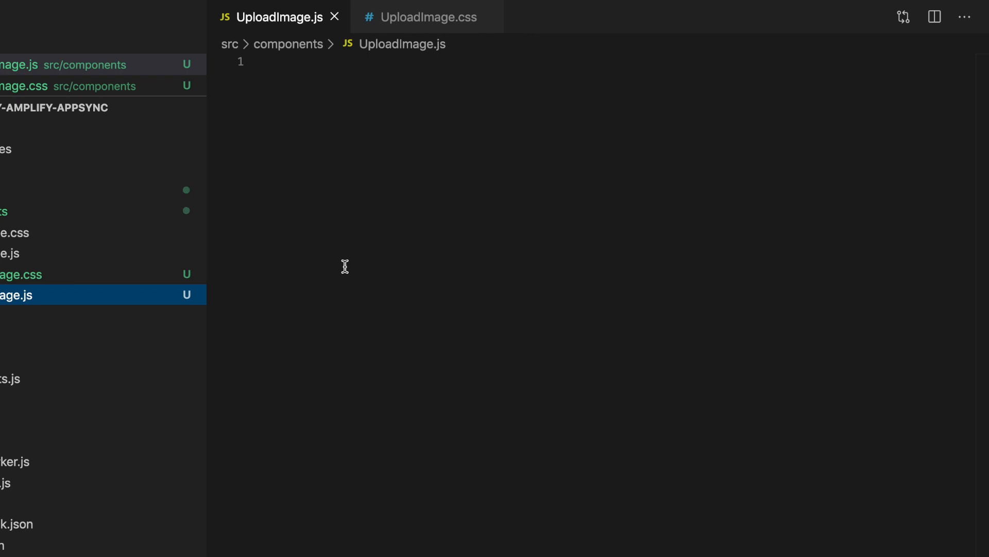
Type the React import and an UploadImage class rendering a file input and image preview.
text(import React from 'react';)
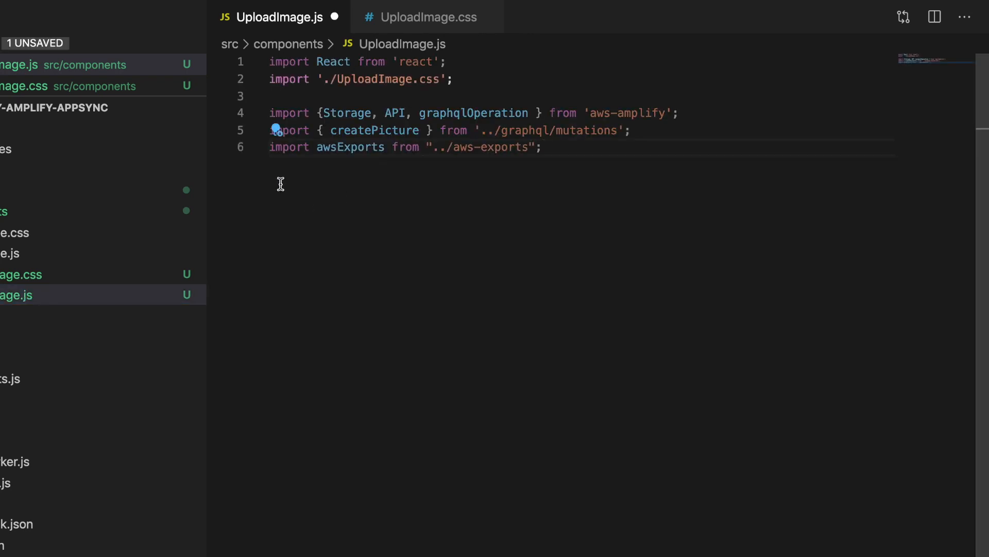
mouse_move(551, 138)
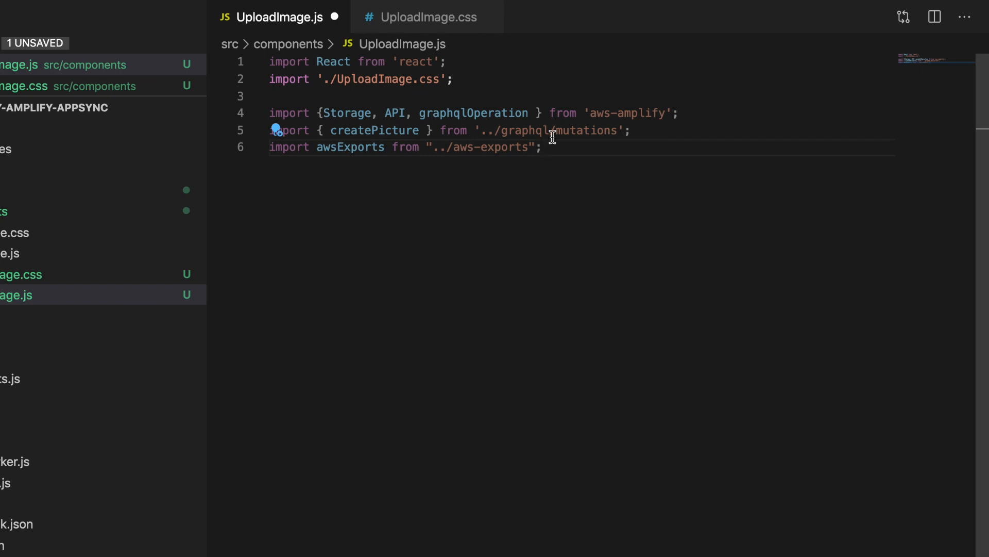
text(class UploadImage extends React.Component {)
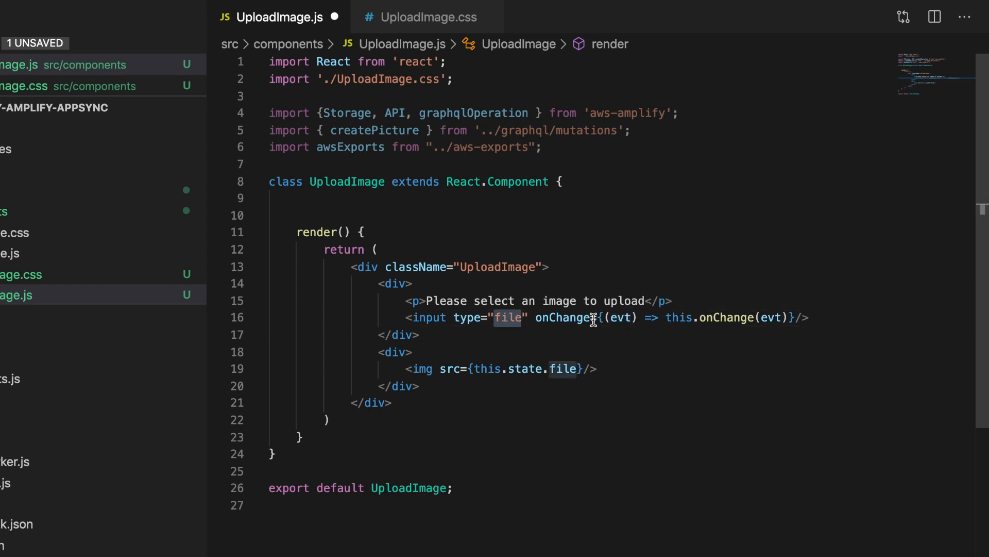
mouse_move(744, 317)
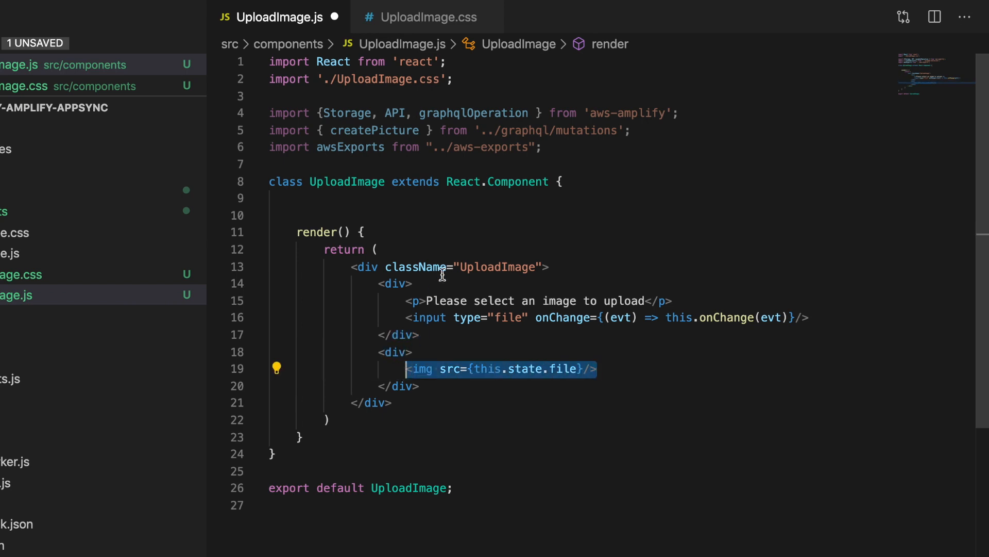
mouse_move(444, 224)
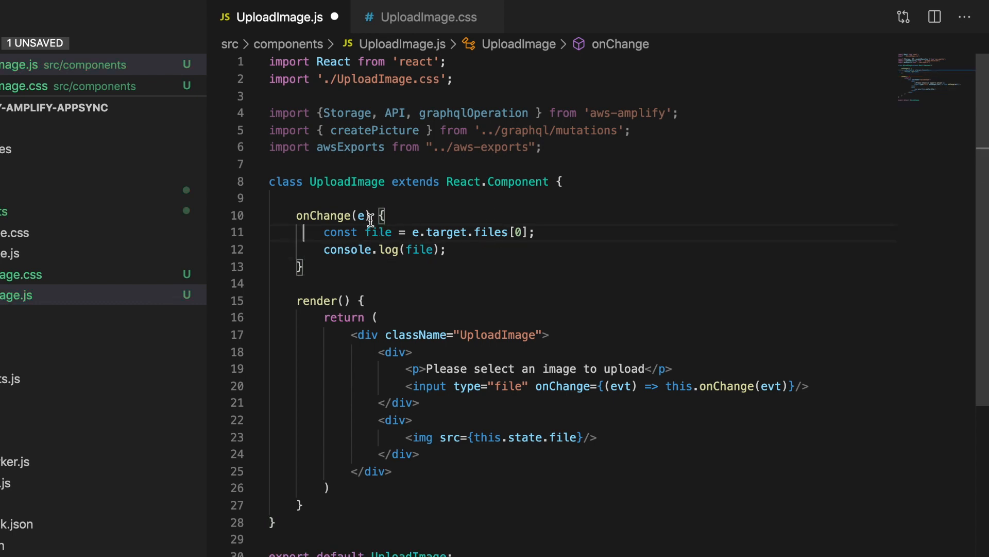
Write onChange to log e.target.files[0] and upload it with Storage.put as image/png.
click(536, 232)
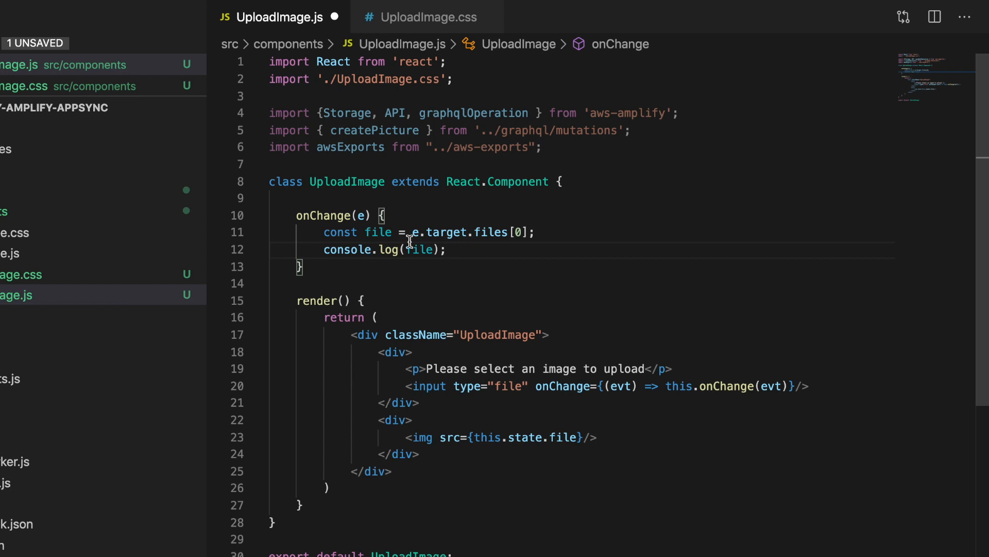
key(enter)
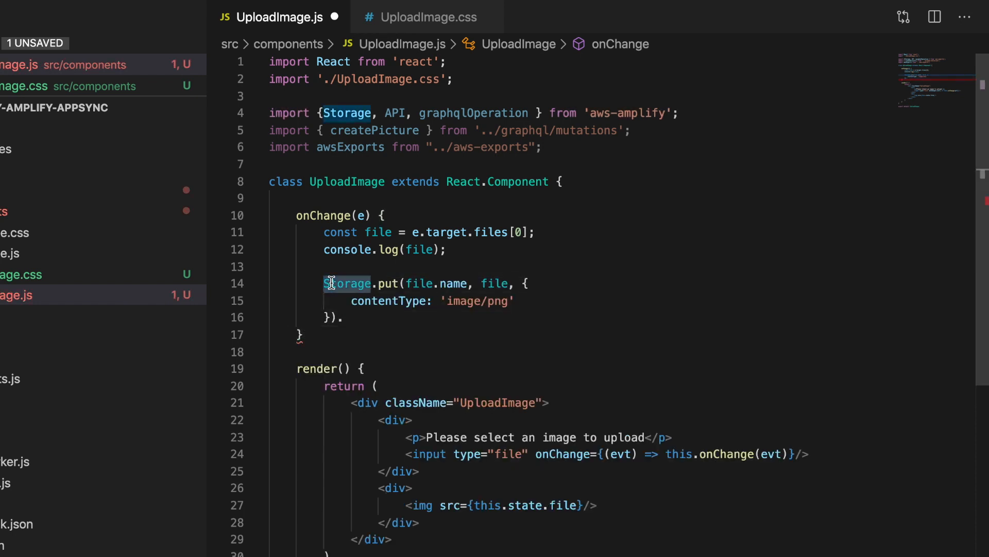
mouse_move(346, 284)
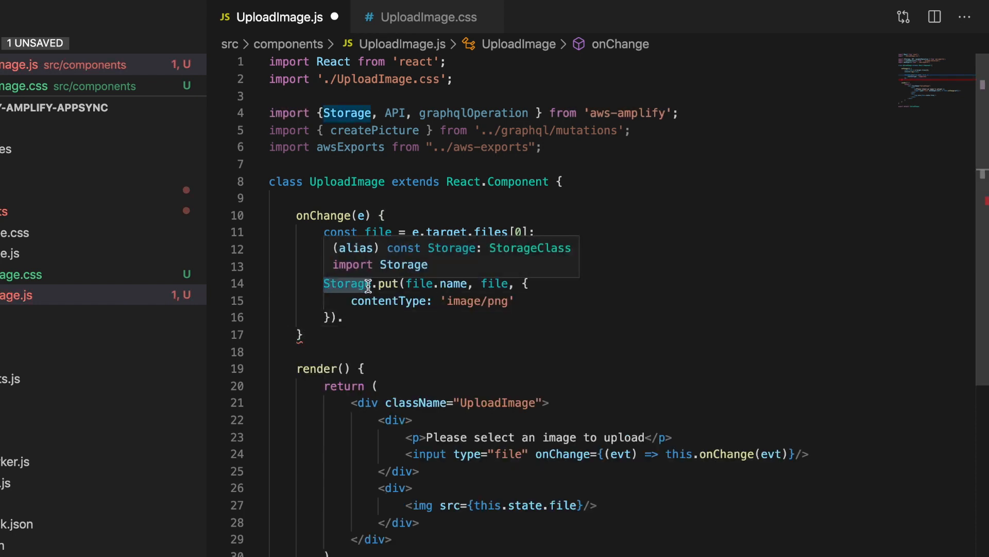
text(console.log(file).)
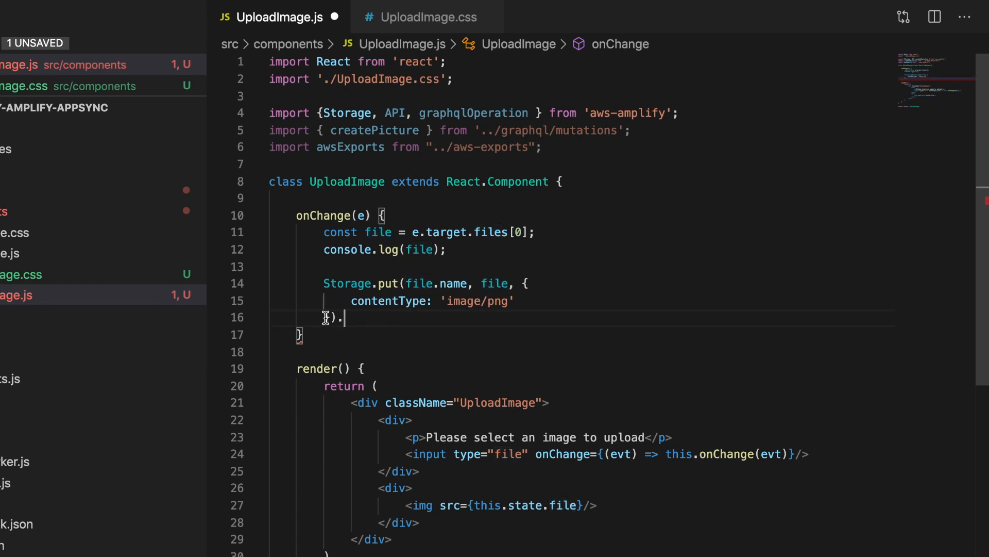
click(411, 283)
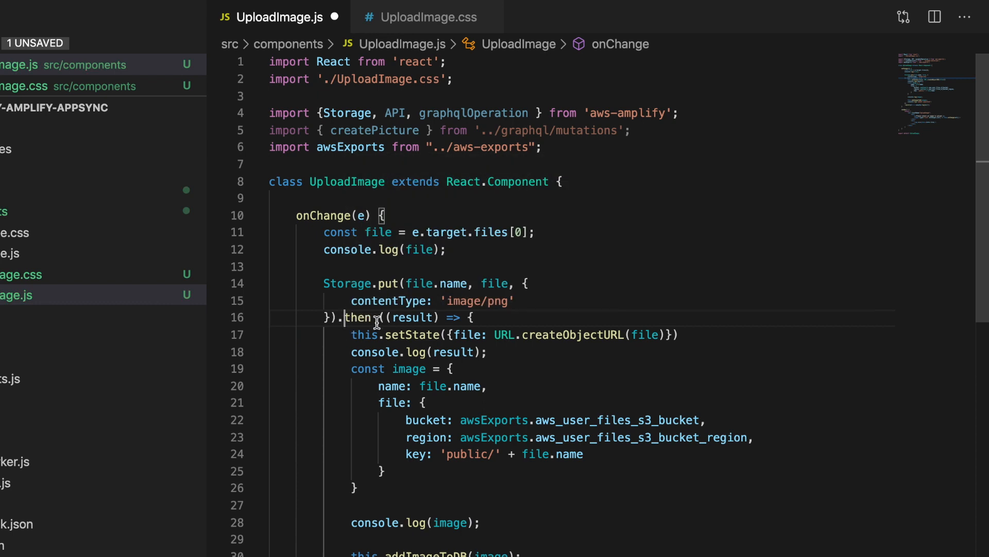
Review the image object's name, bucket, region and key fields, then remove console.log(image).
click(377, 334)
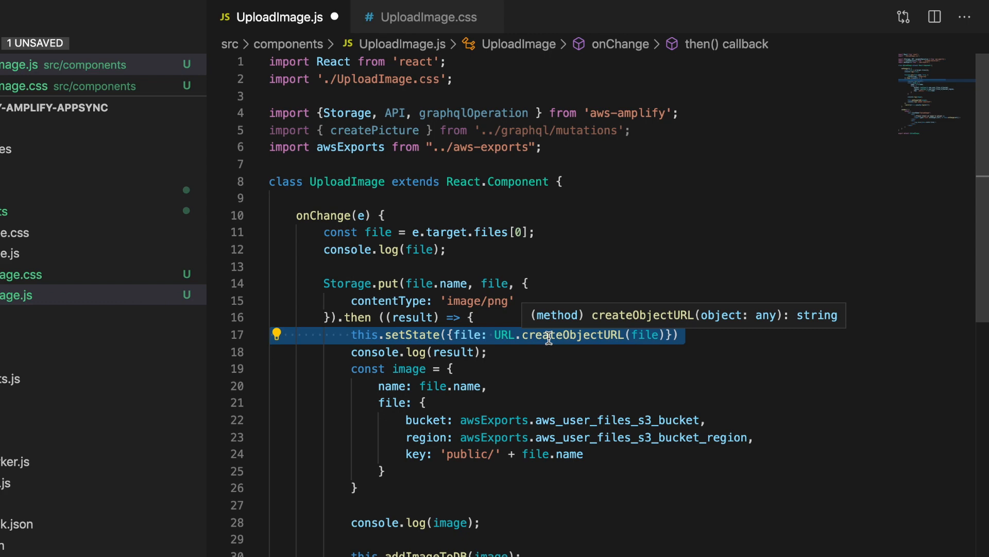
scroll(down, 3)
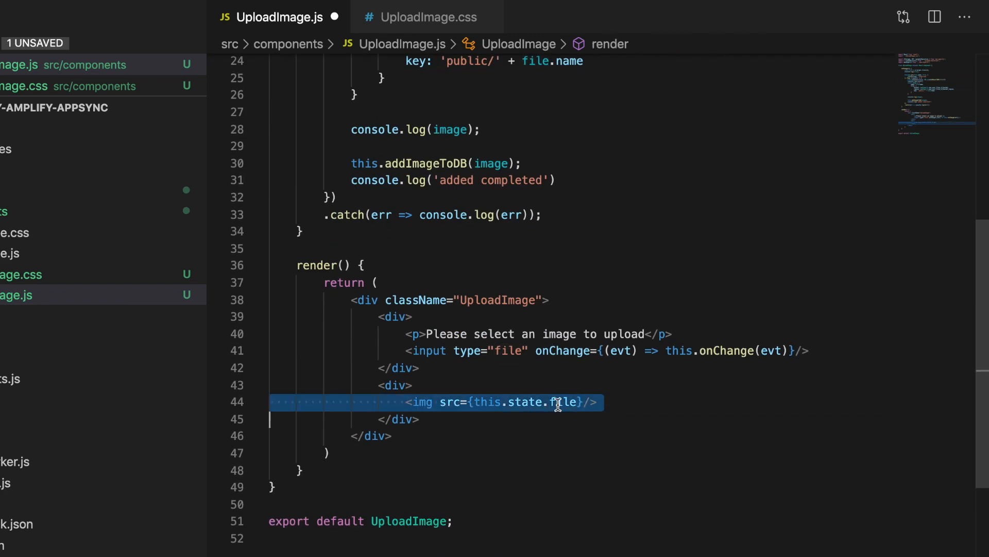
scroll(up, 3)
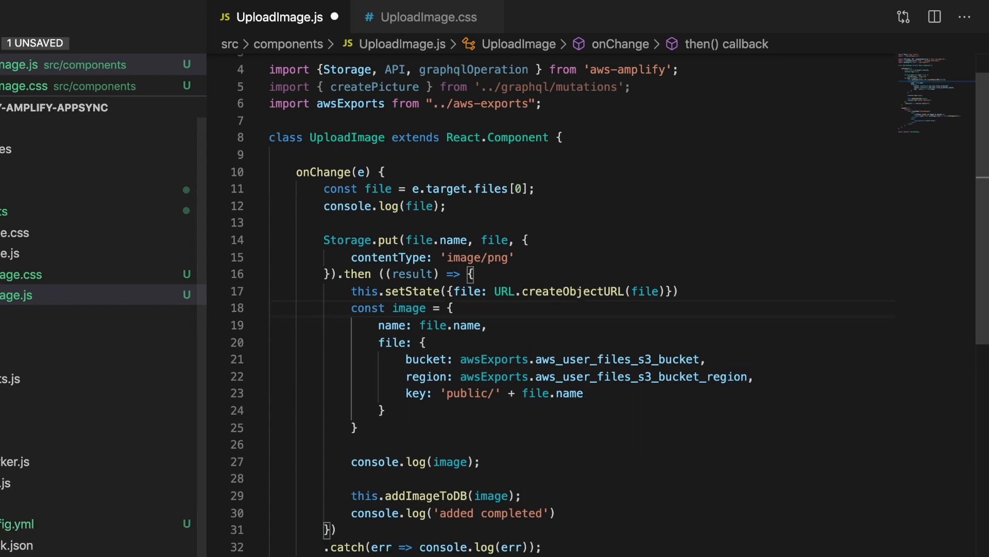
key(Backspace)
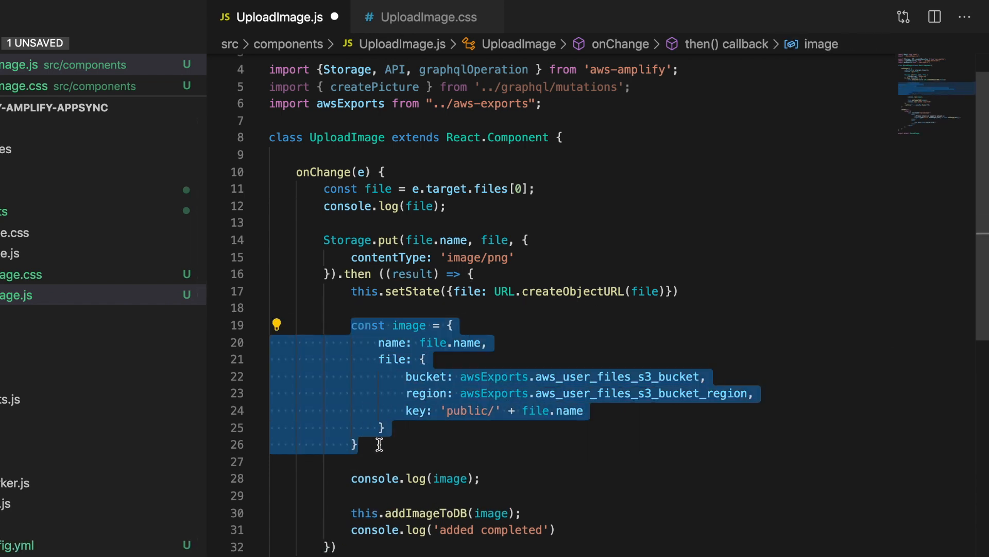
mouse_move(407, 434)
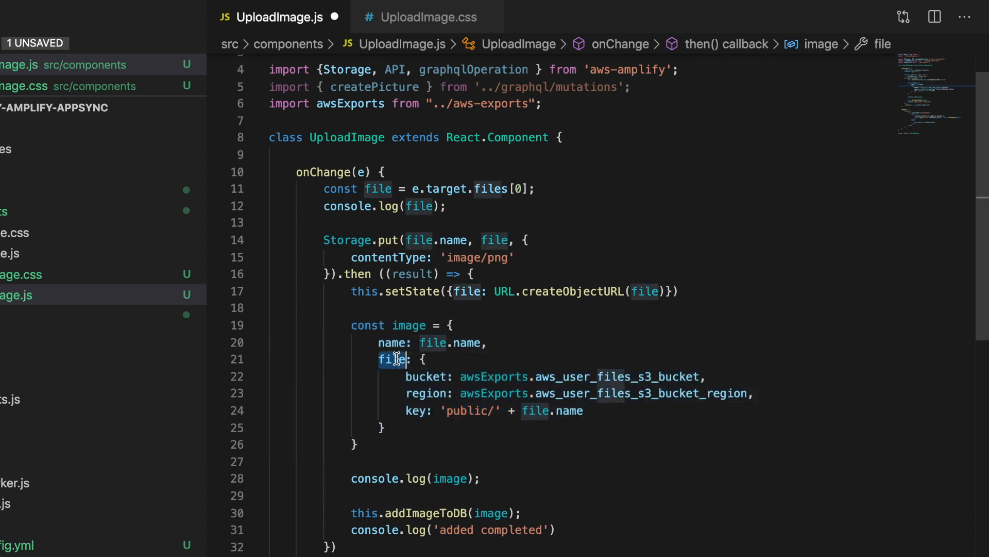
click(429, 377)
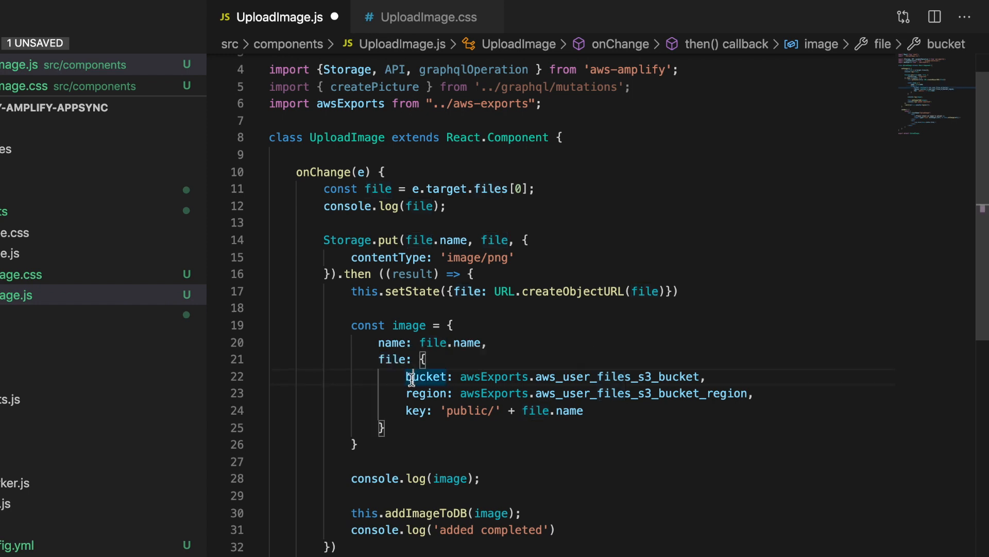
click(505, 376)
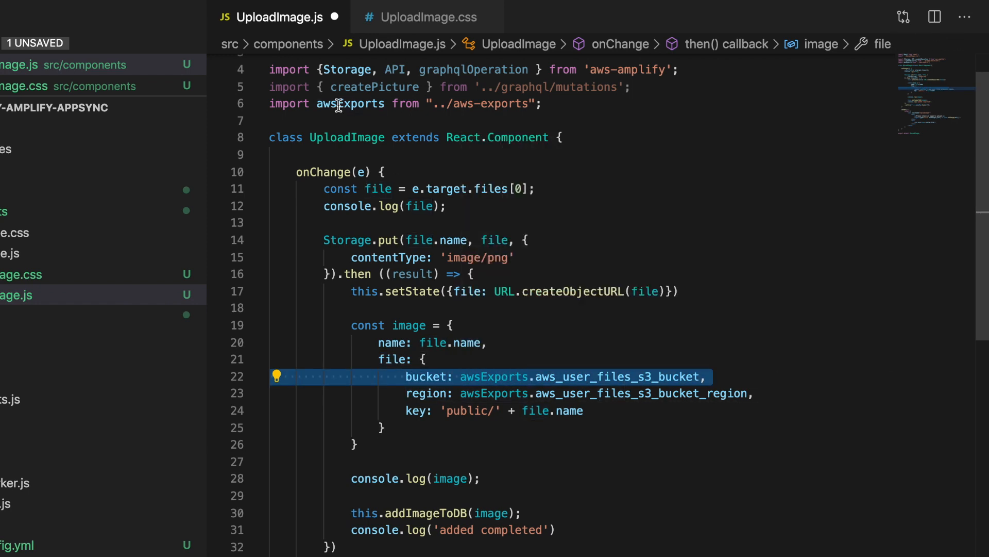
click(67, 17)
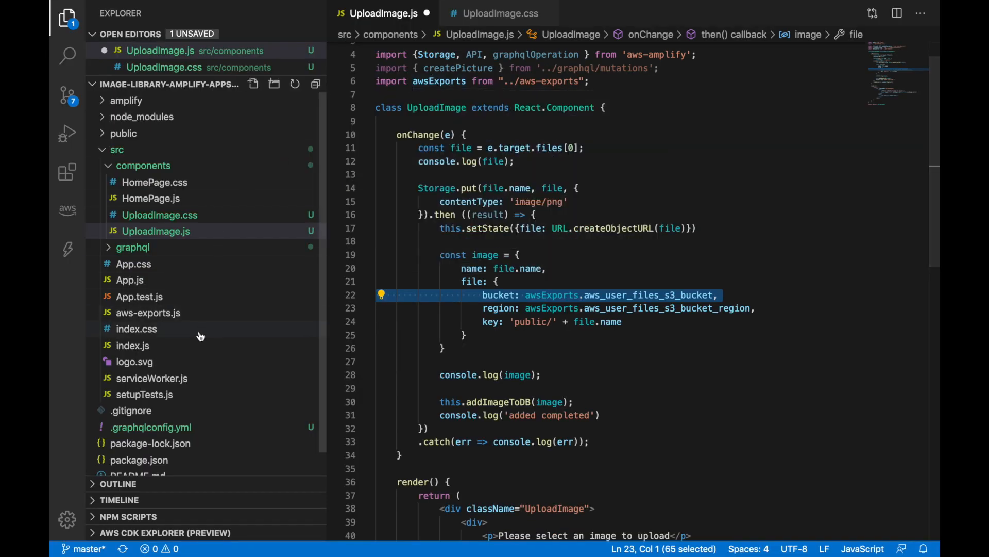
mouse_move(186, 318)
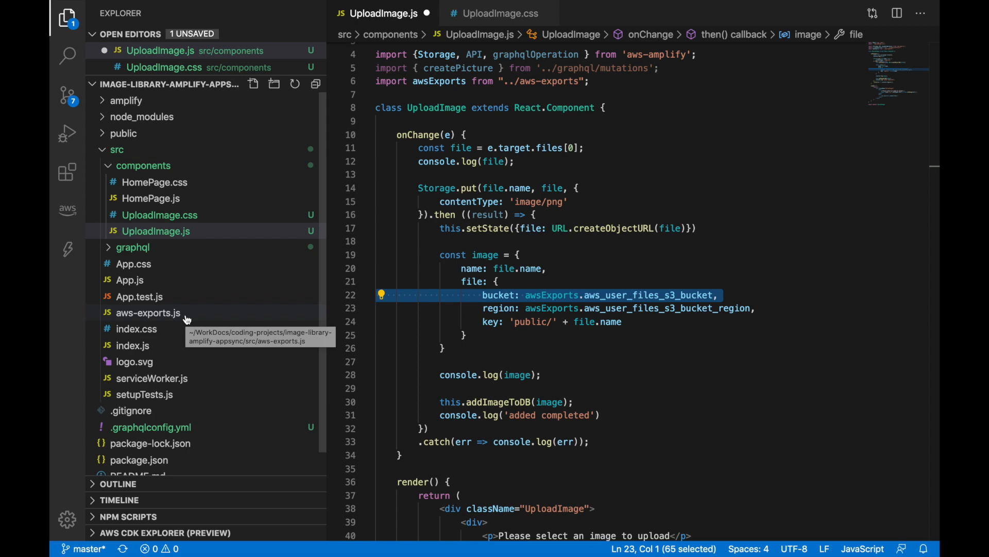
mouse_move(157, 321)
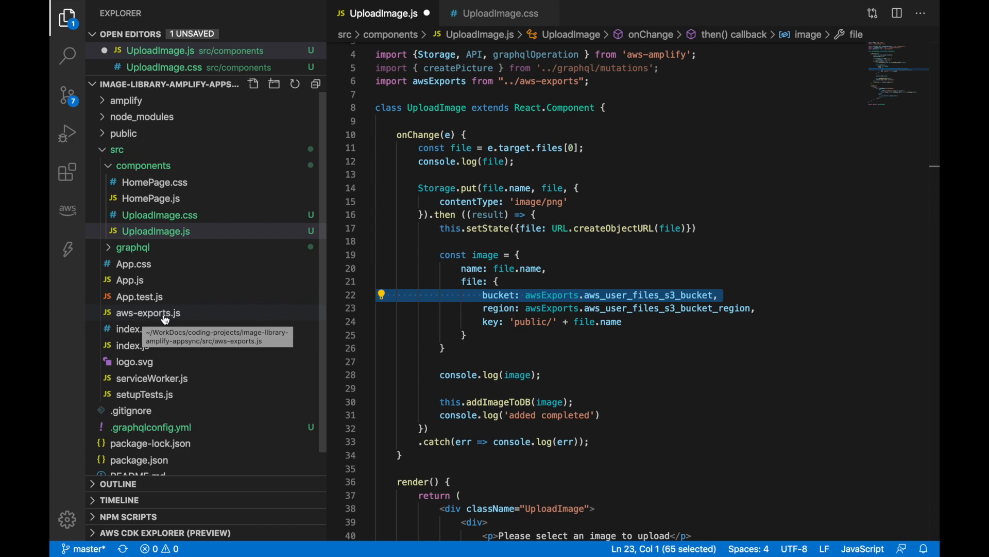
mouse_move(653, 297)
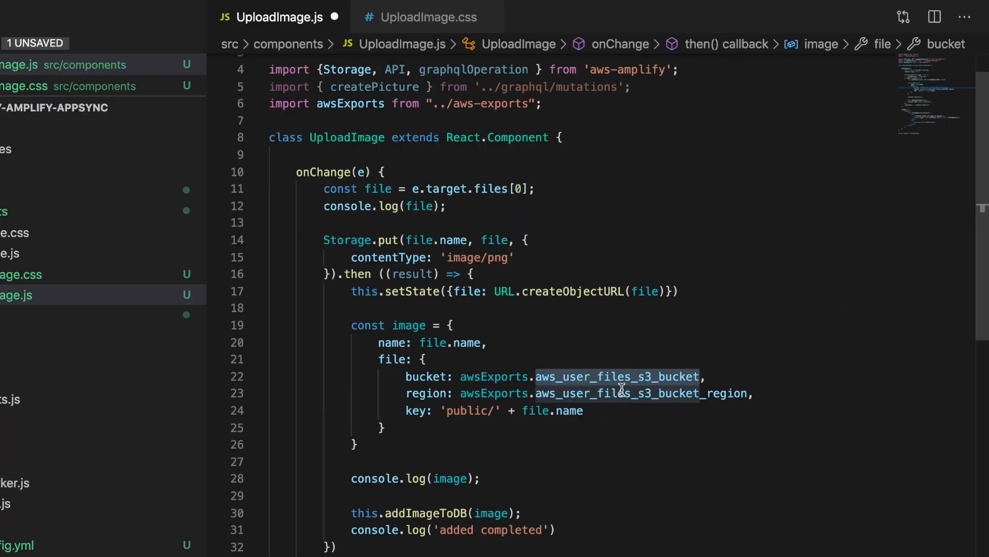
click(582, 410)
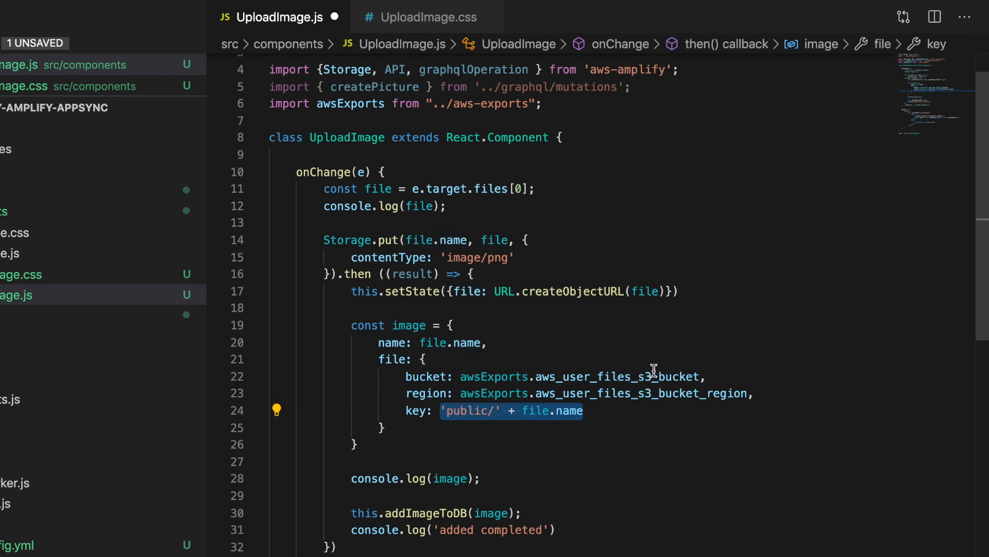
mouse_move(468, 469)
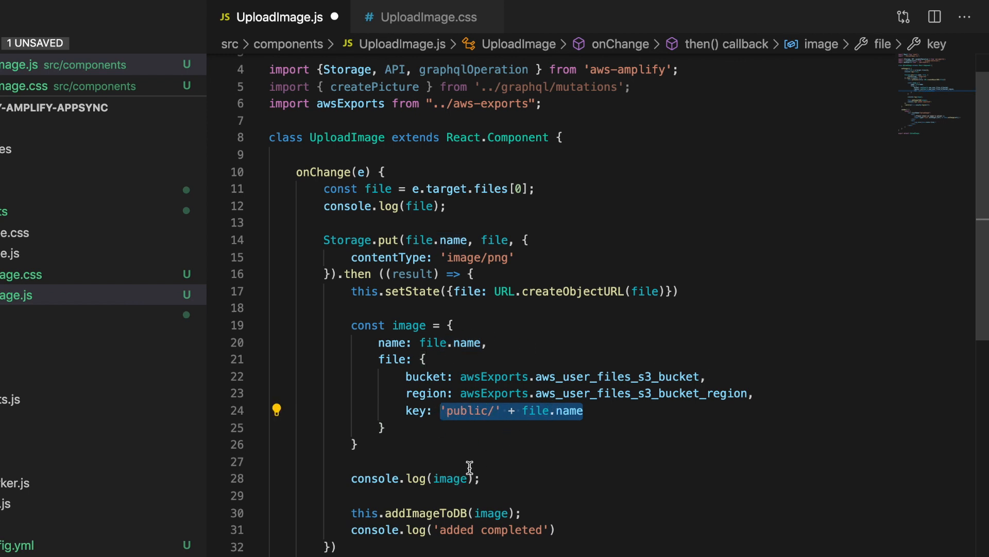
click(424, 478)
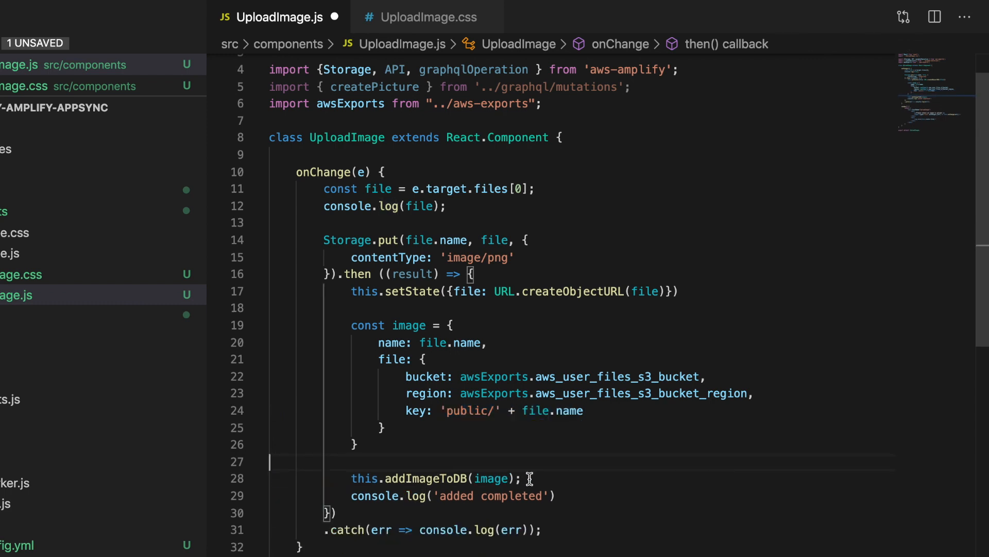
double_click(429, 478)
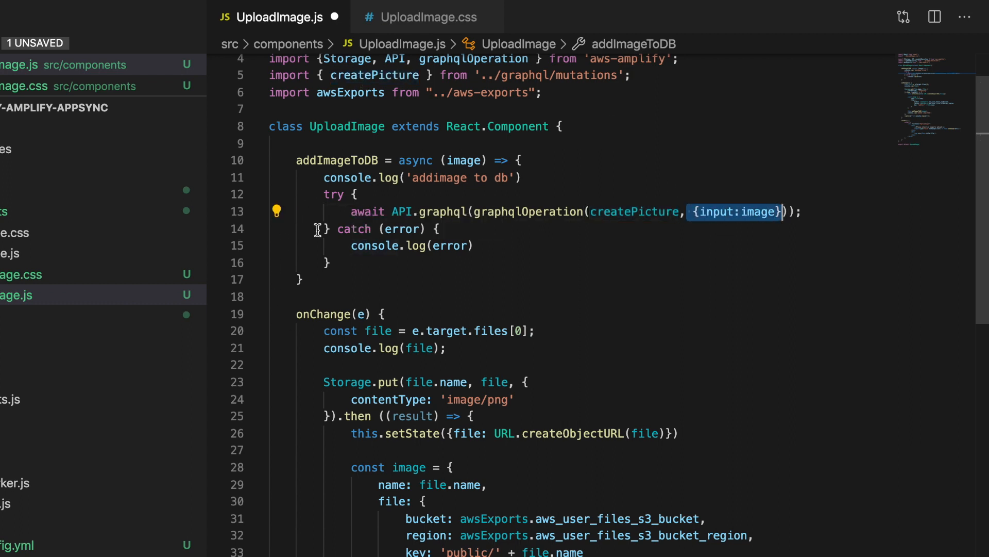
Review and save UploadImage.js with its constructor and addImageToDB code, then open App.js.
scroll(down, 3)
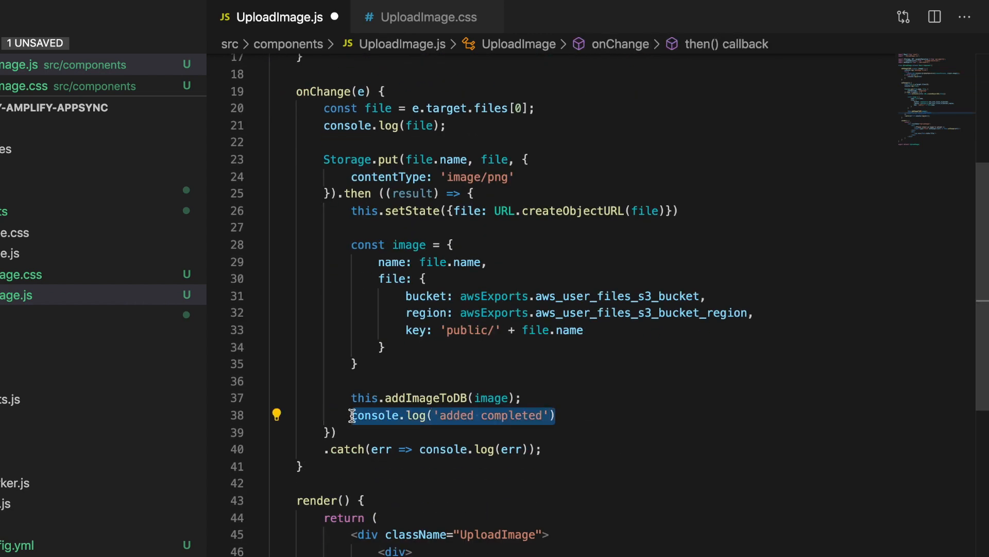
mouse_move(360, 415)
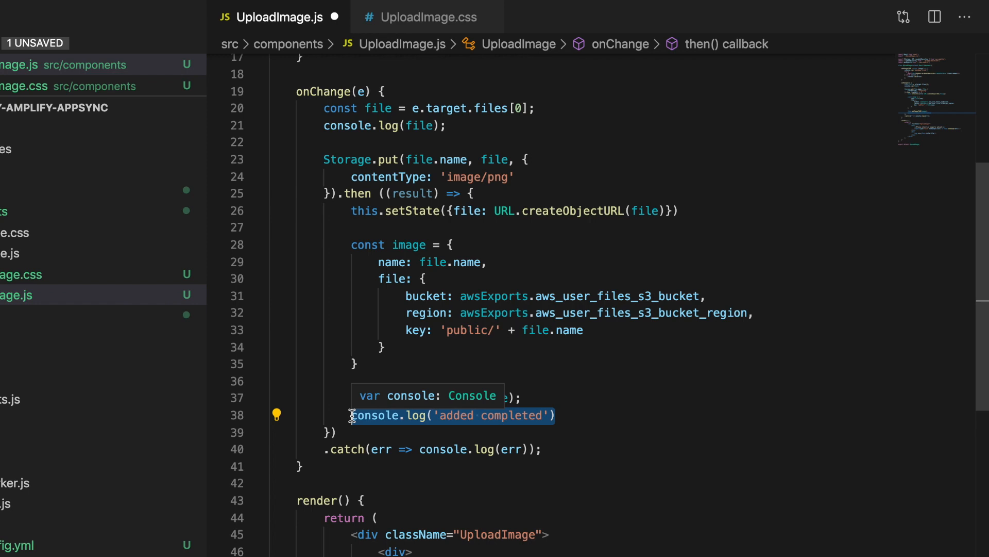
scroll(up, 3)
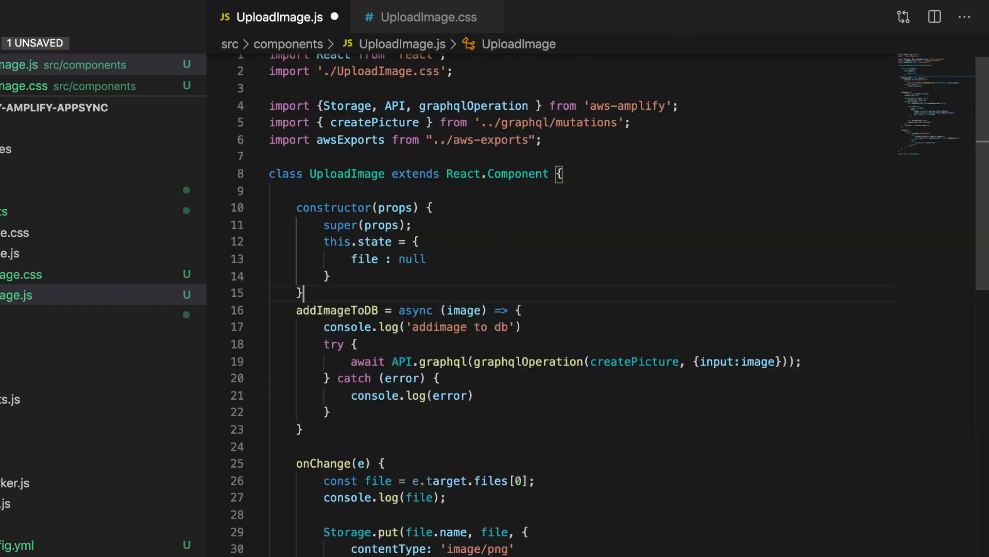
key(Enter)
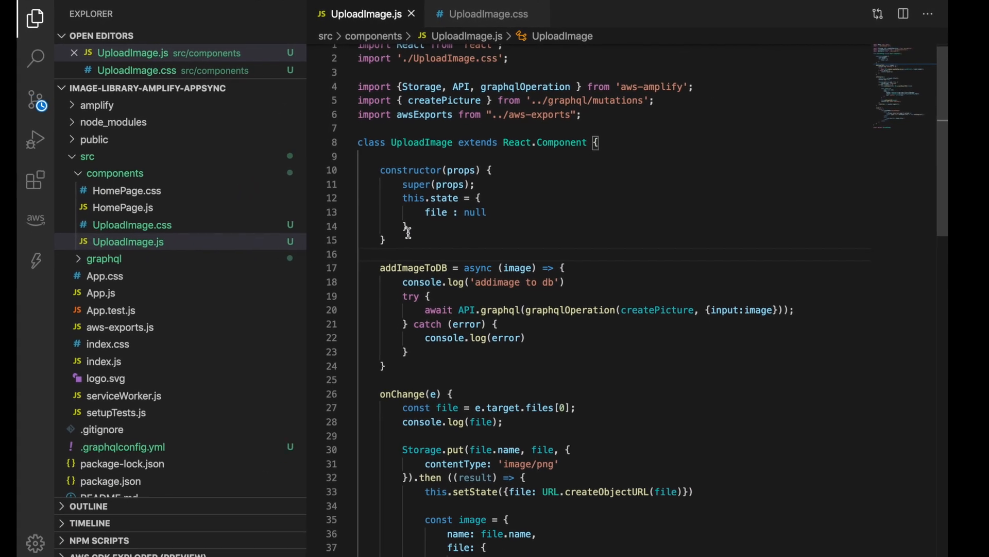
click(129, 279)
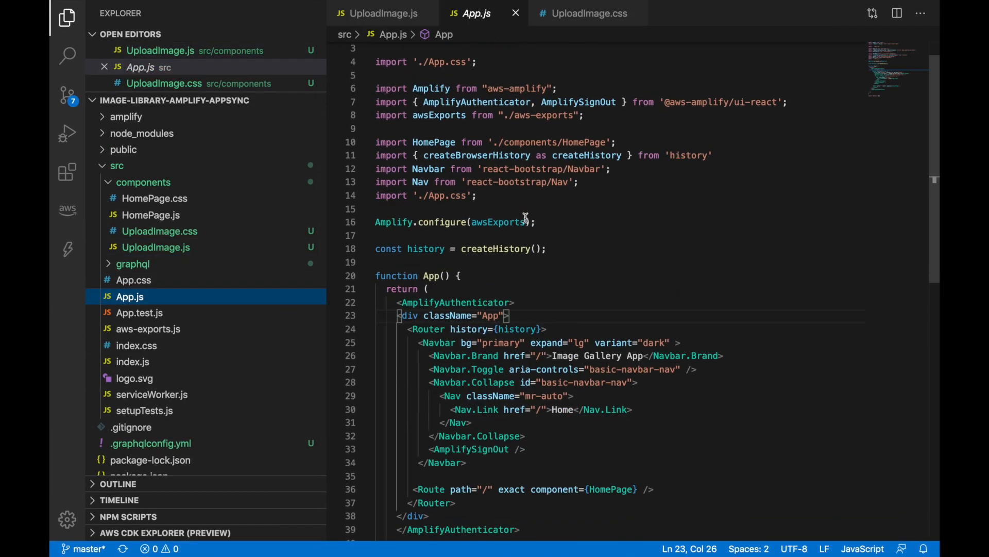
Import UploadImage in App.js and add an Upload Image nav link and /uploadImage route.
scroll(down, 3)
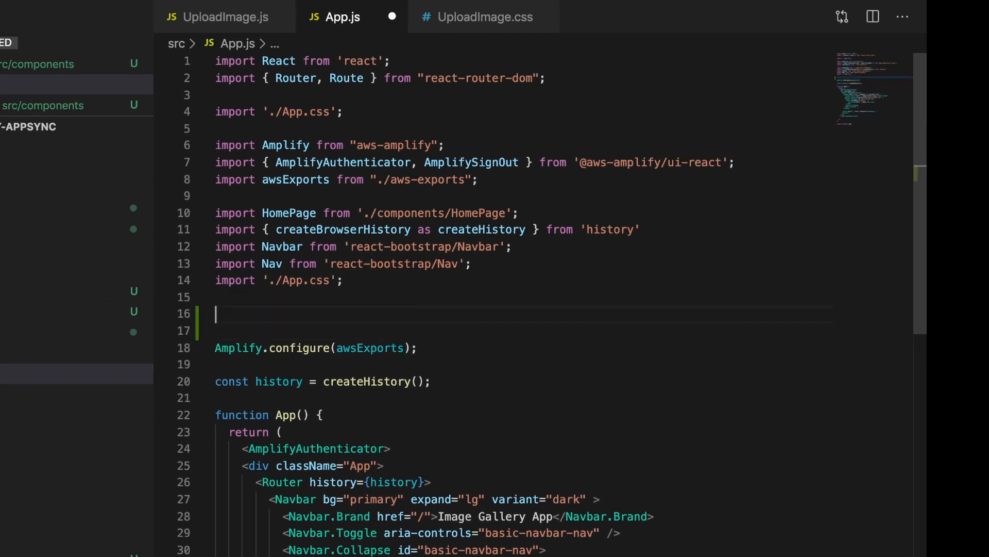
text(import UploadImage from './components/UploadImage';)
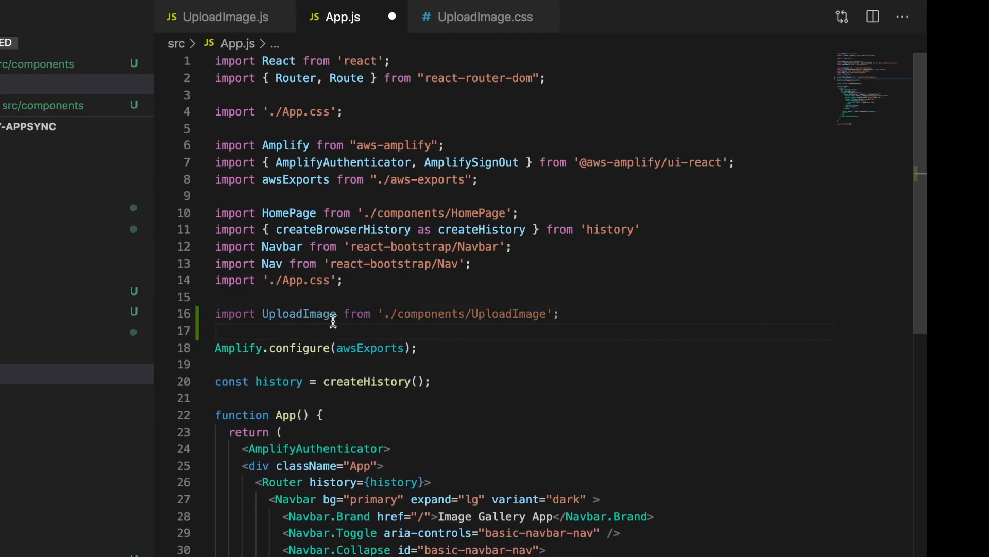
scroll(down, 3)
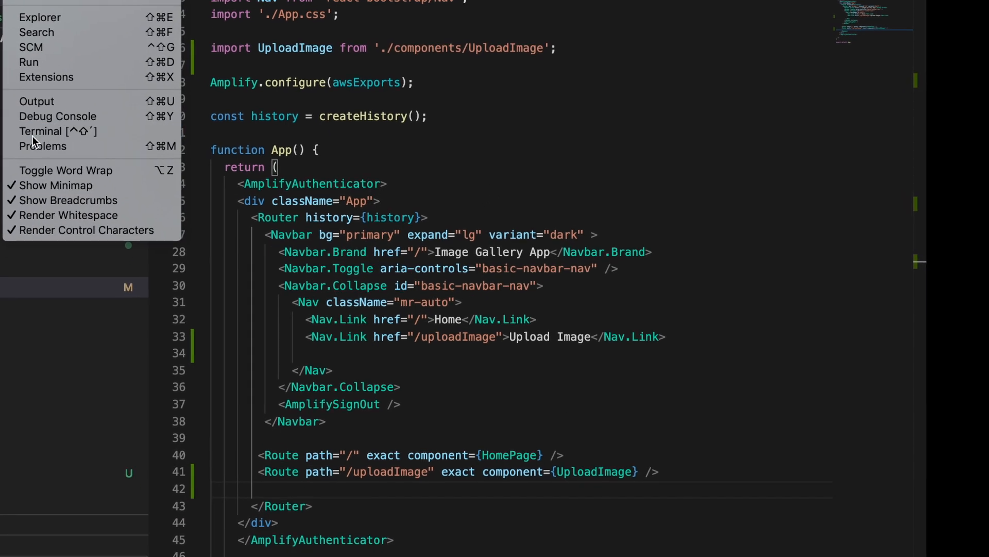
click(40, 132)
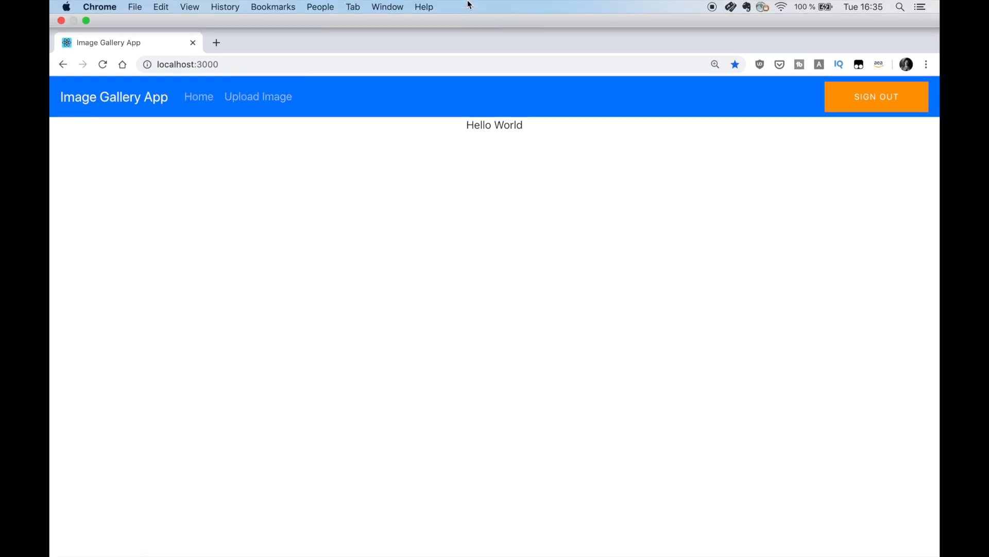
On the Upload Image page, open the DevTools Console and choose a PNG file.
click(258, 96)
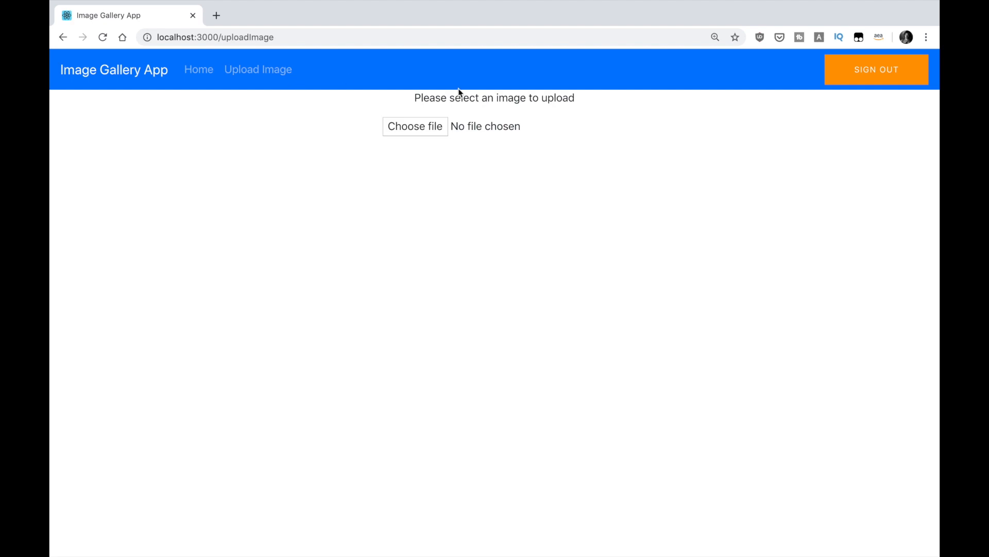
key(F12)
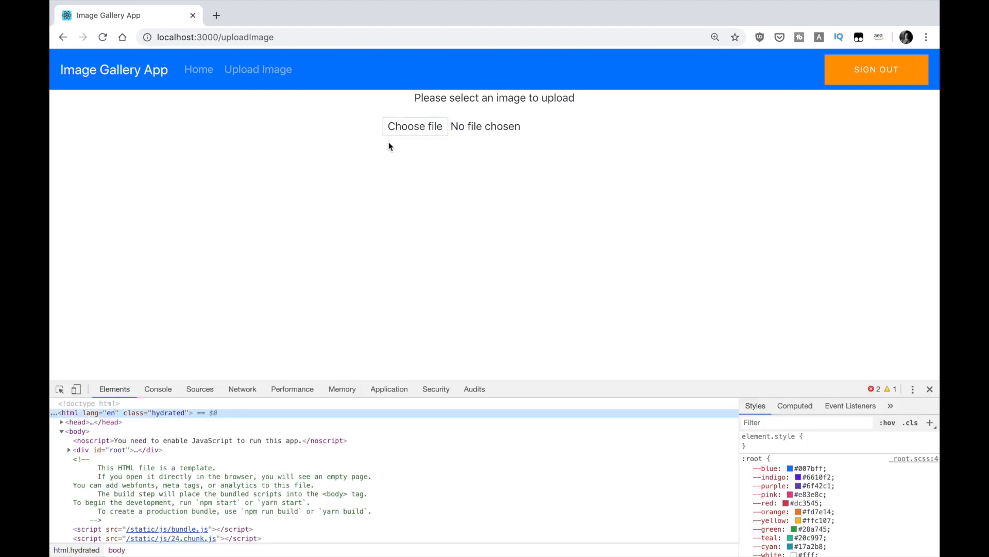
click(158, 389)
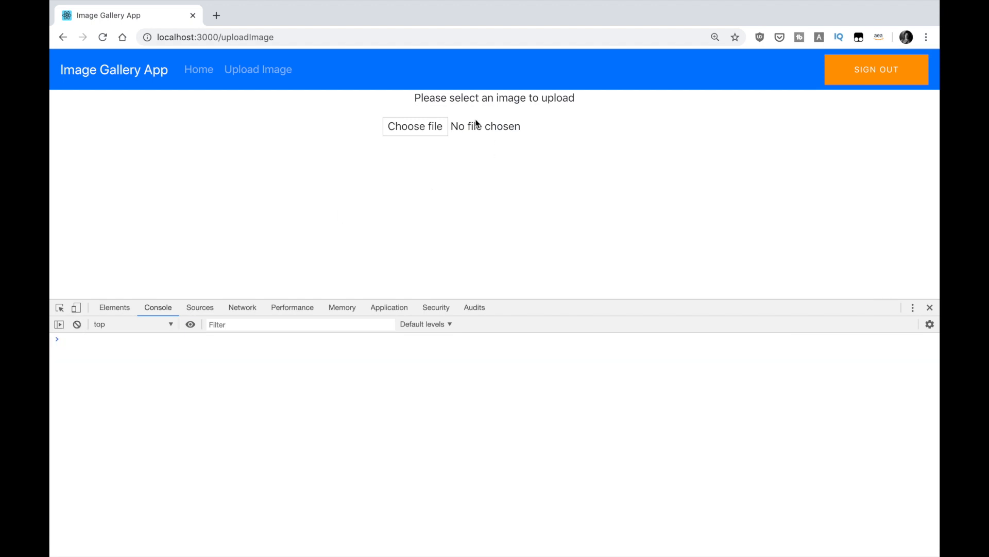
click(414, 126)
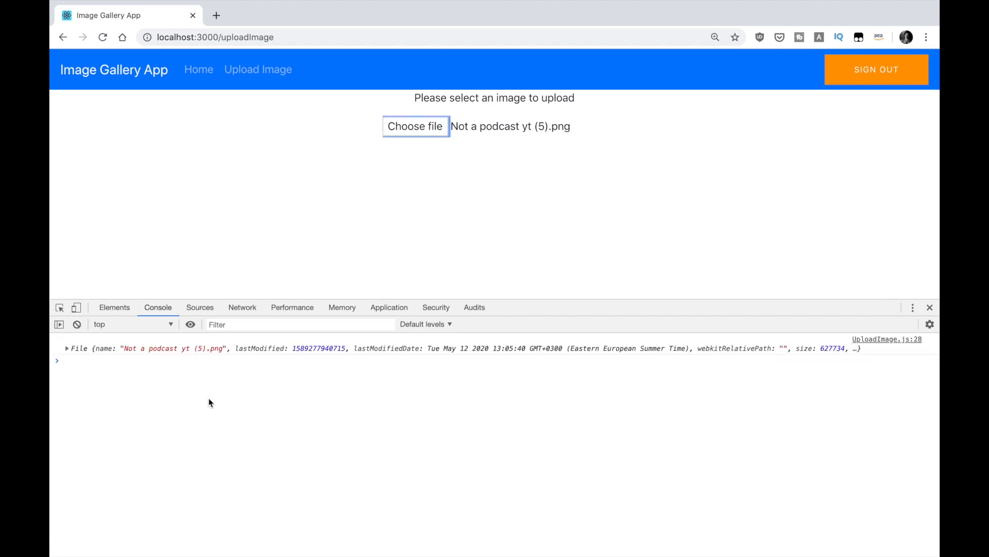
mouse_move(91, 357)
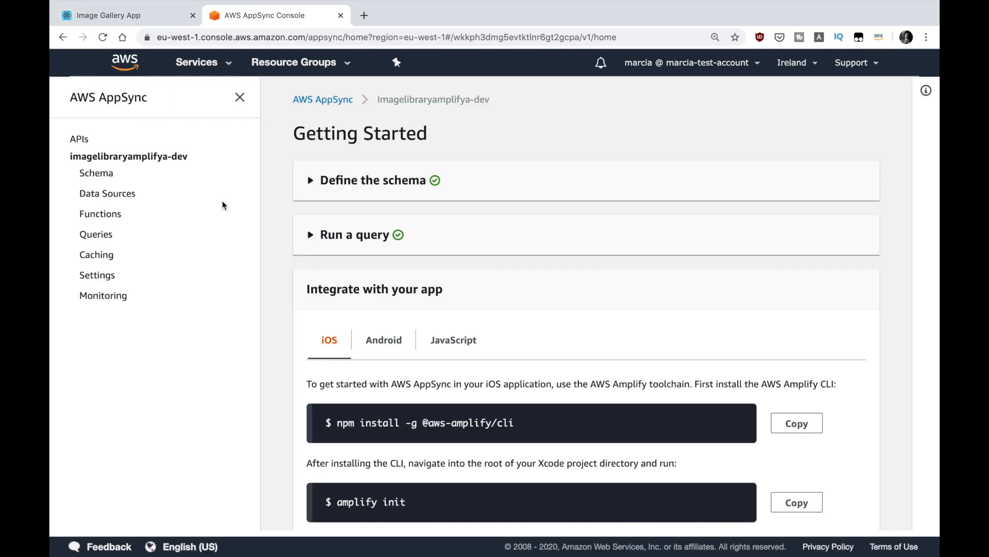
mouse_move(106, 194)
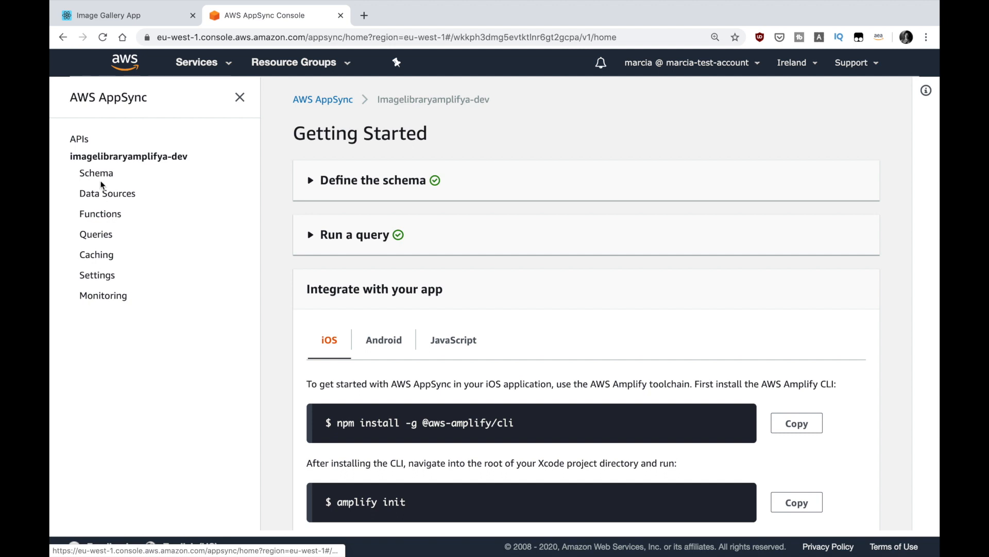
Read through the imagelibraryamplifya-dev schema, then view its Data Sources listing PictureTable.
click(96, 172)
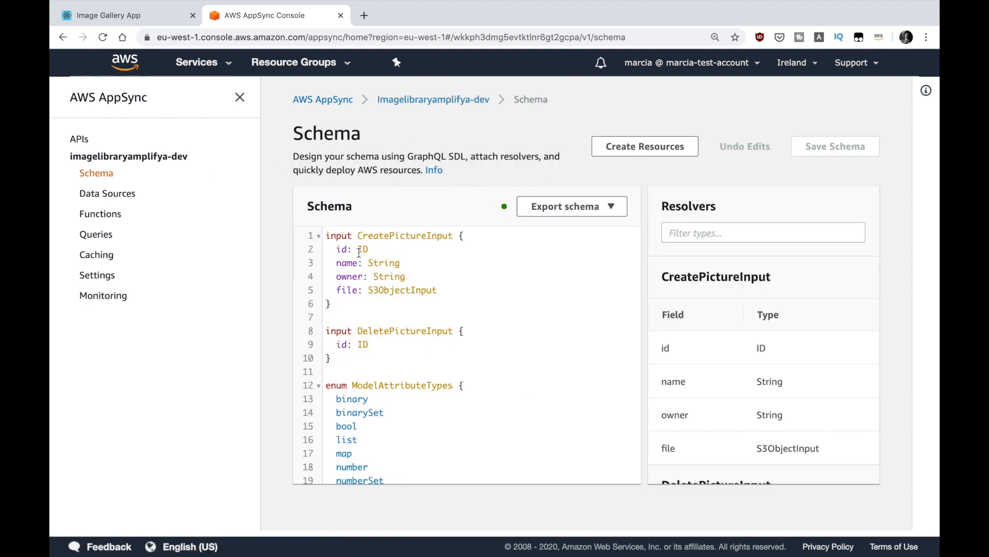
scroll(down, 3)
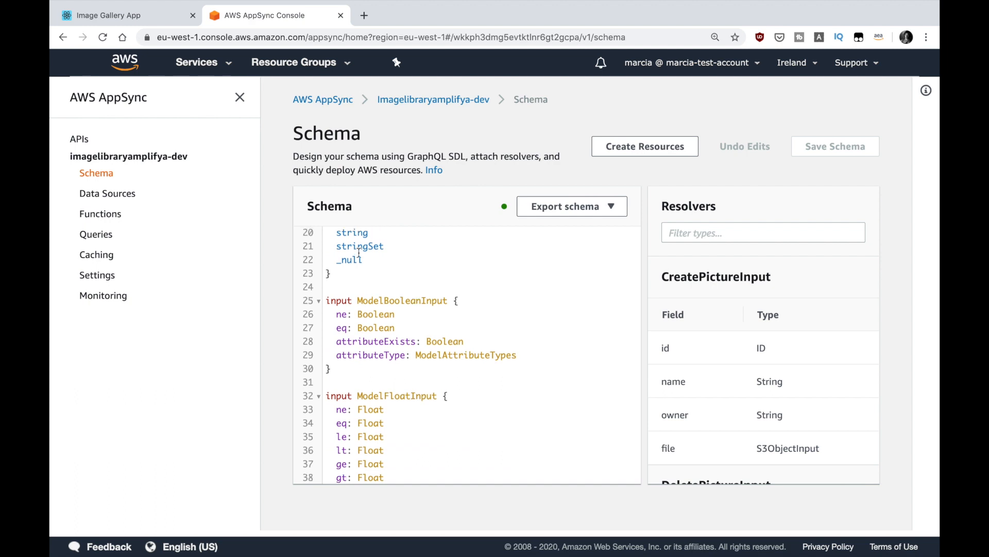
scroll(down, 3)
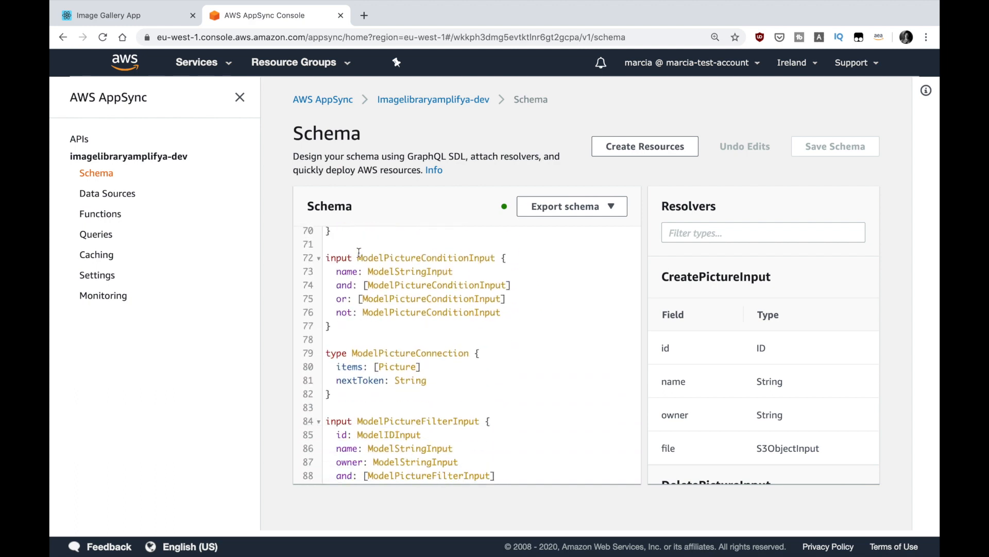
scroll(down, 3)
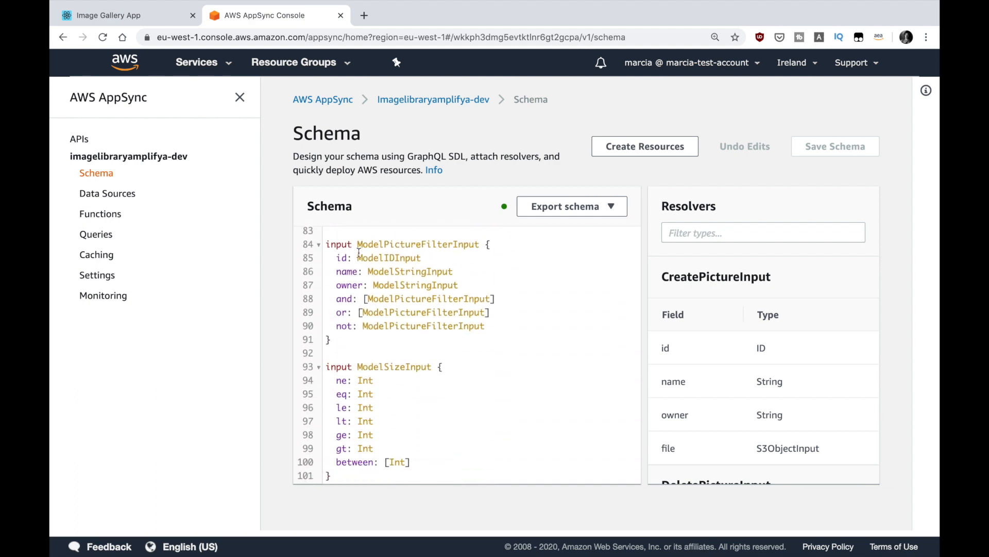
scroll(down, 3)
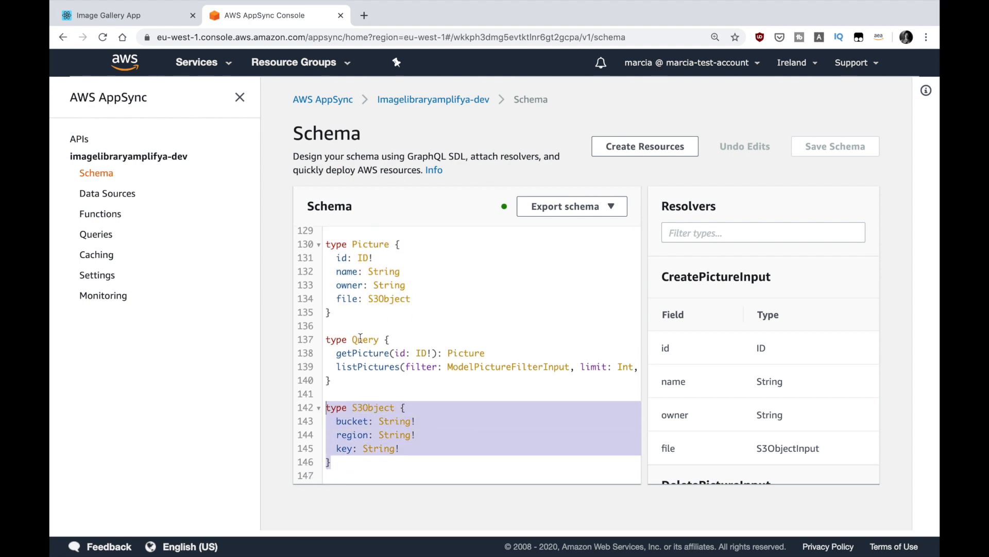
scroll(down, 3)
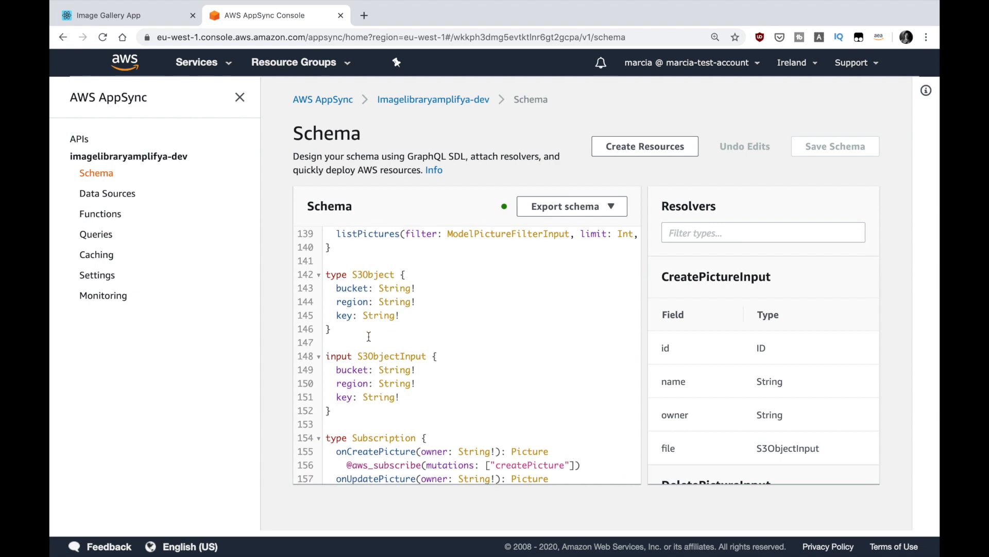
scroll(up, 3)
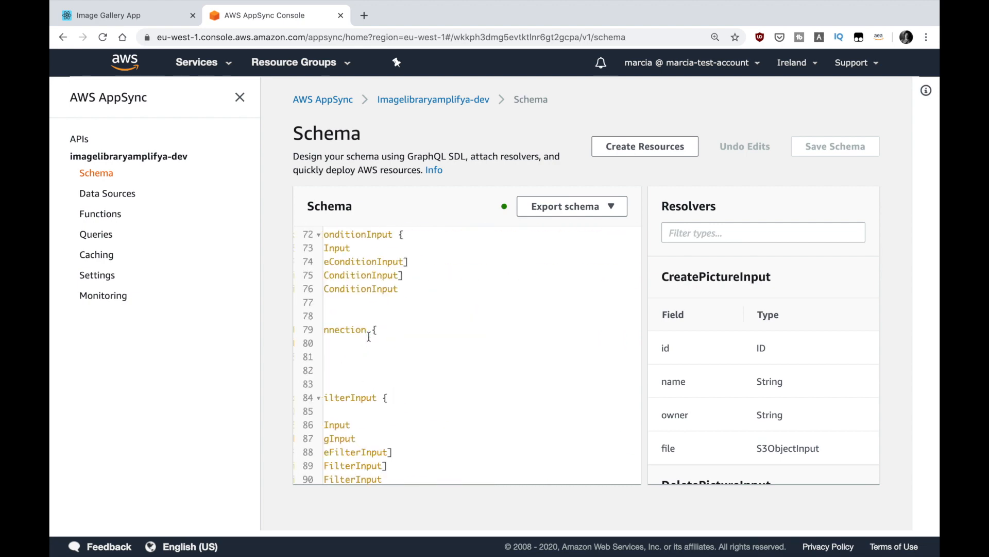
scroll(up, 3)
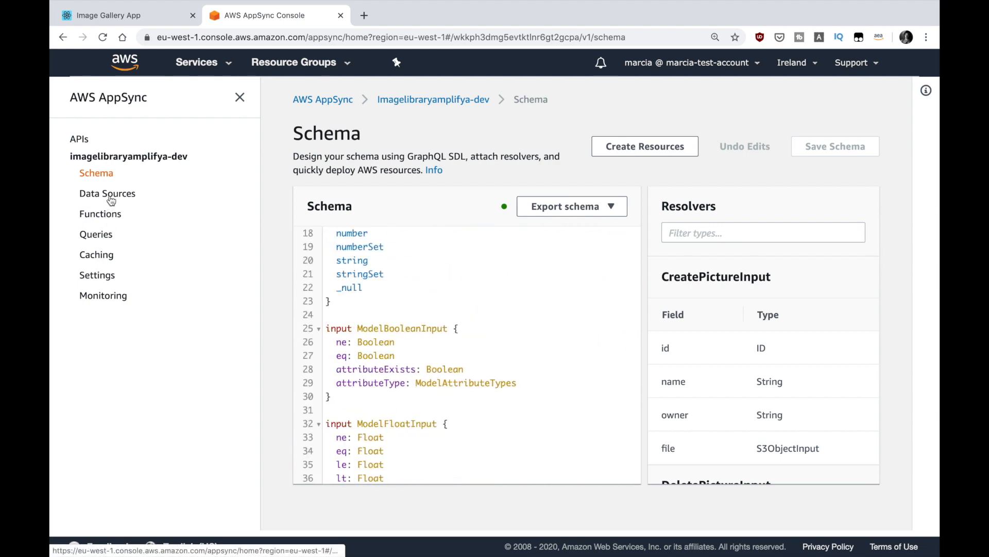
click(107, 194)
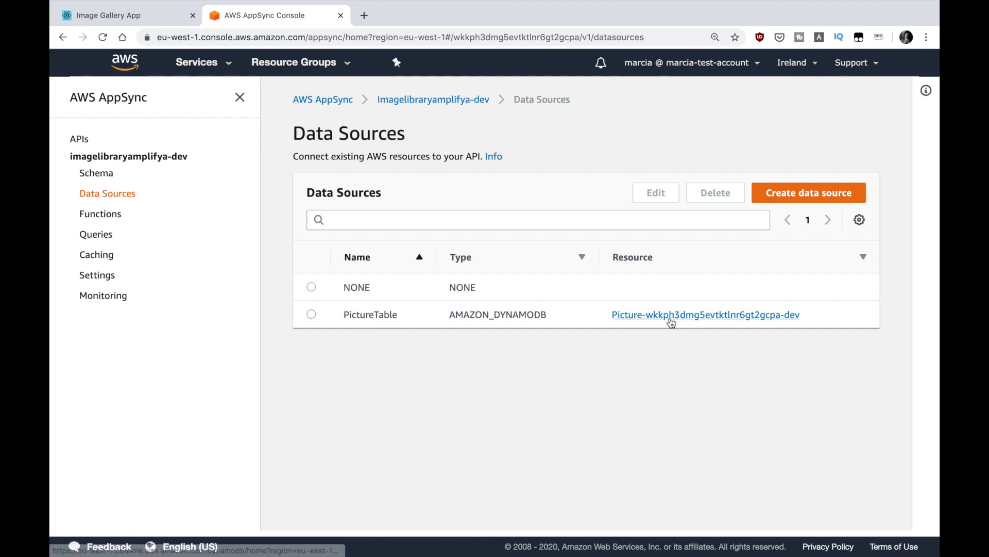
mouse_move(654, 318)
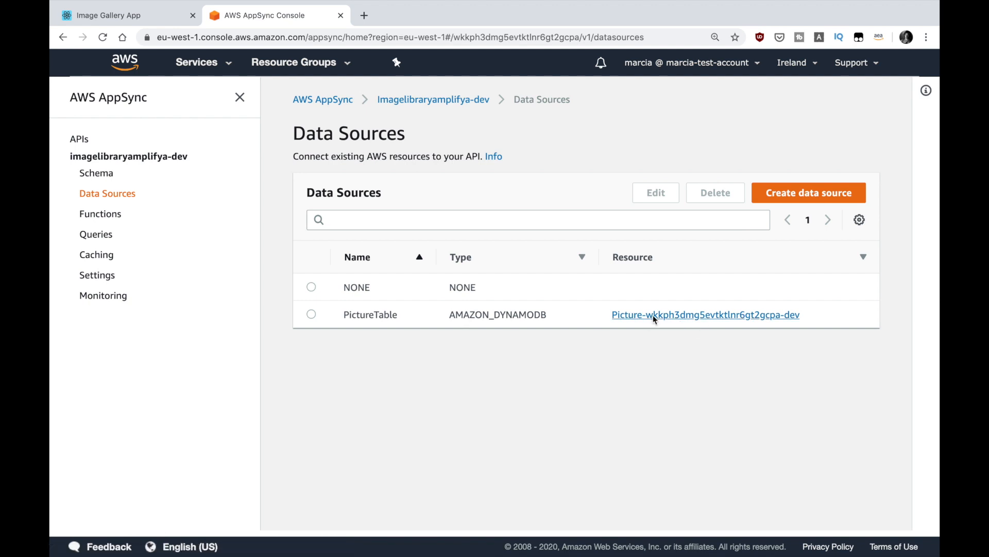
Open PictureTable in DynamoDB and view the stored record for Not a podcast yt (5).png.
click(706, 315)
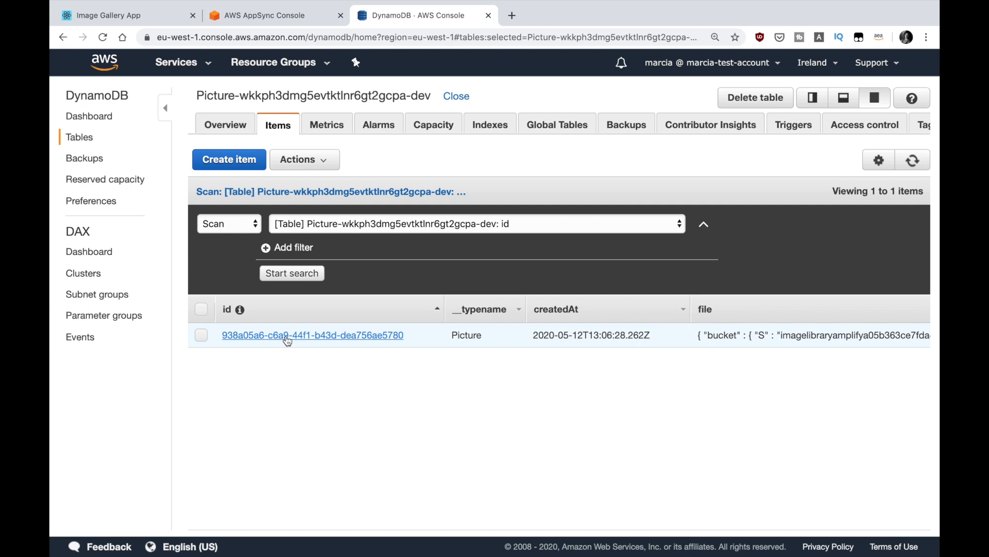
click(311, 335)
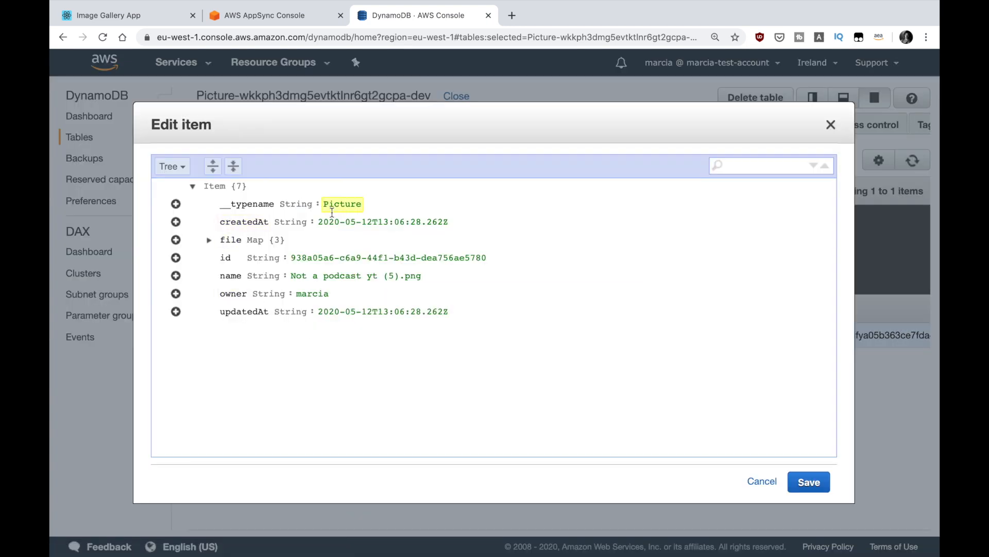
double_click(390, 257)
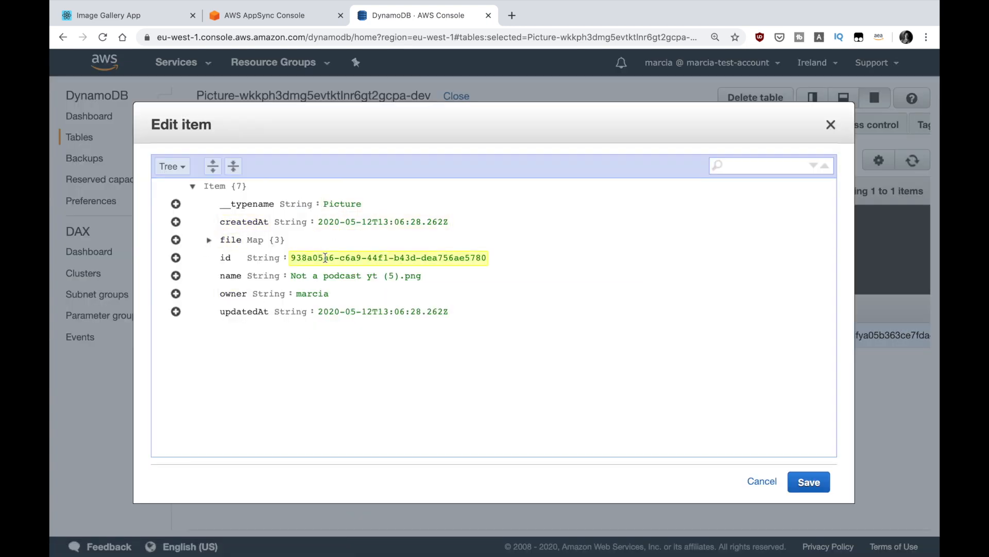
click(383, 311)
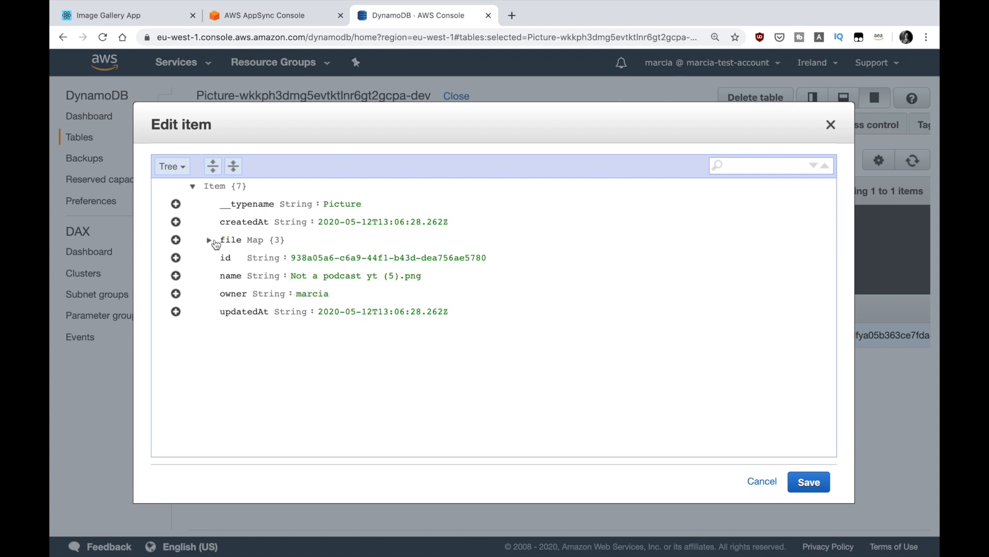
Expand the record's file map to check bucket, key and region, then collapse it.
click(209, 240)
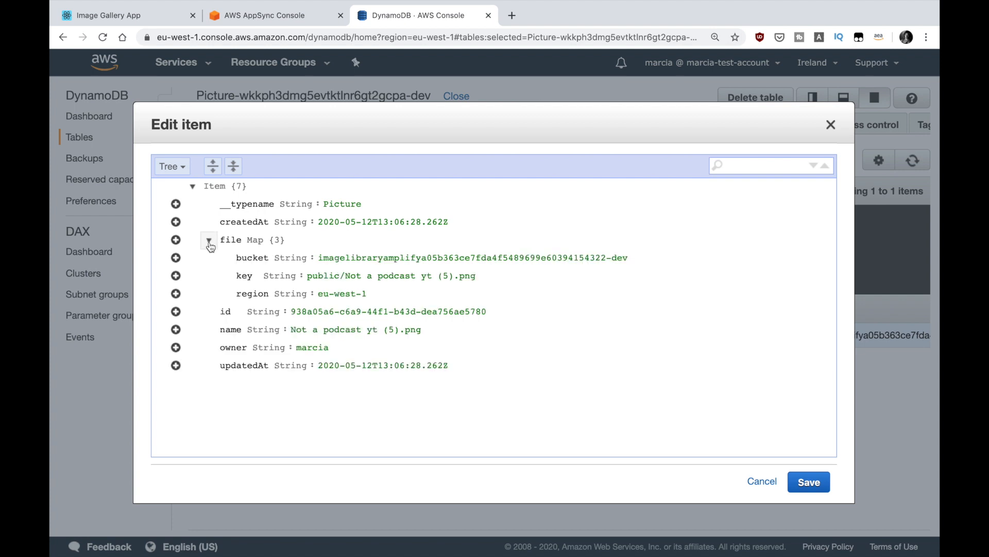
double_click(391, 276)
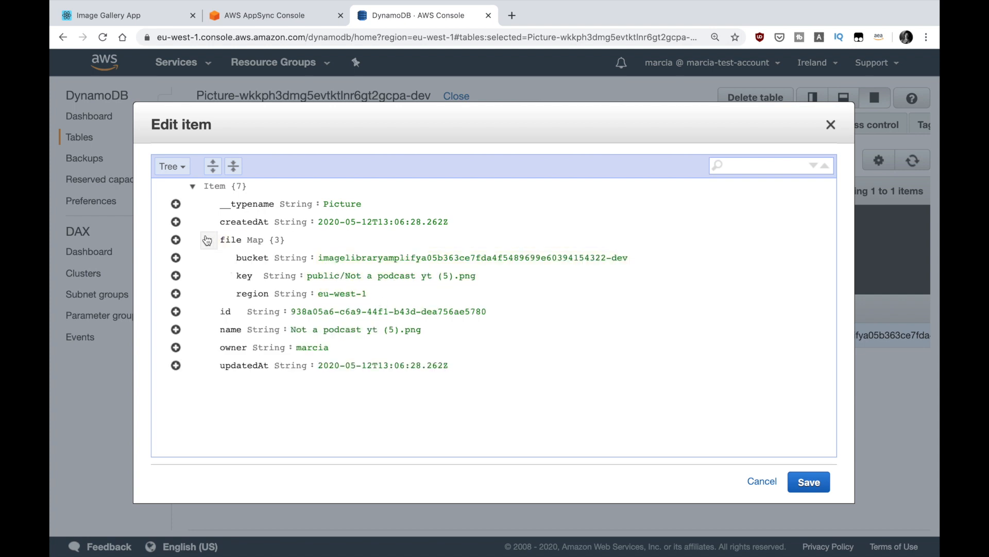
click(208, 239)
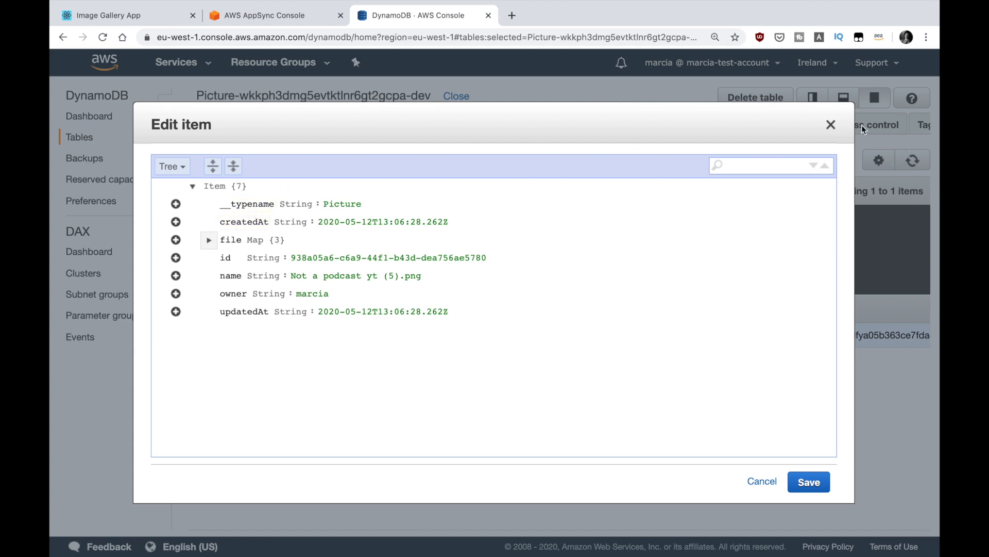
click(113, 15)
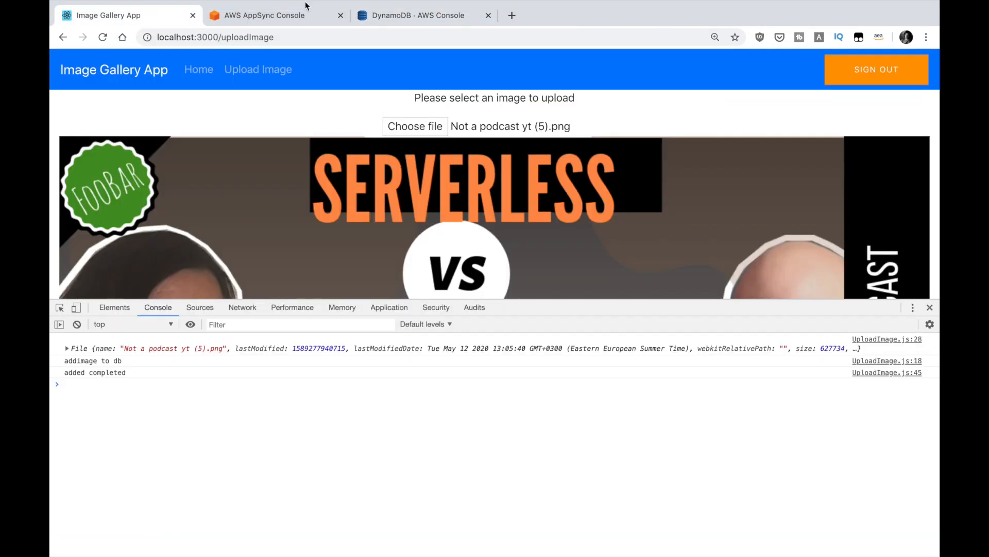
mouse_move(484, 92)
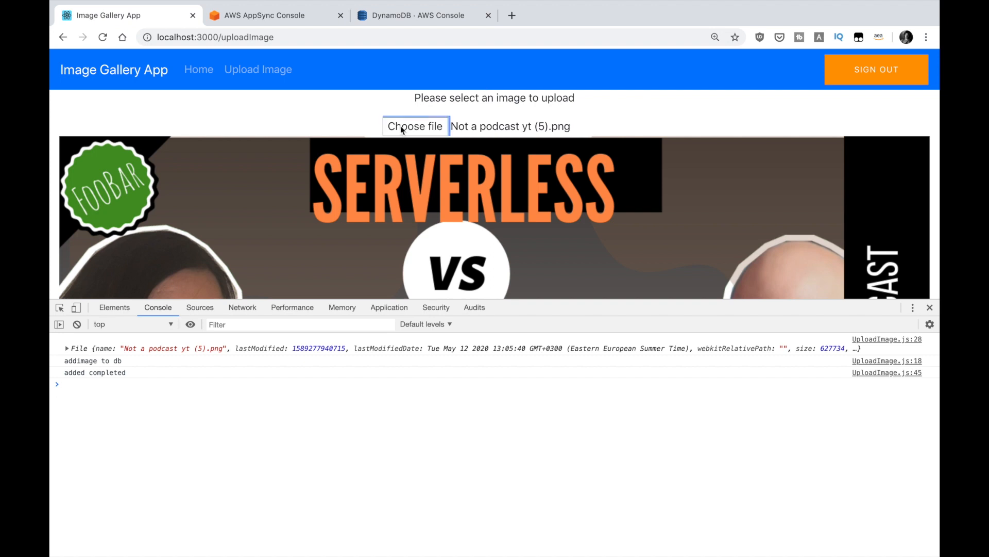
Upload Not a podcast yt (4).png, close DevTools and return to DynamoDB.
click(414, 126)
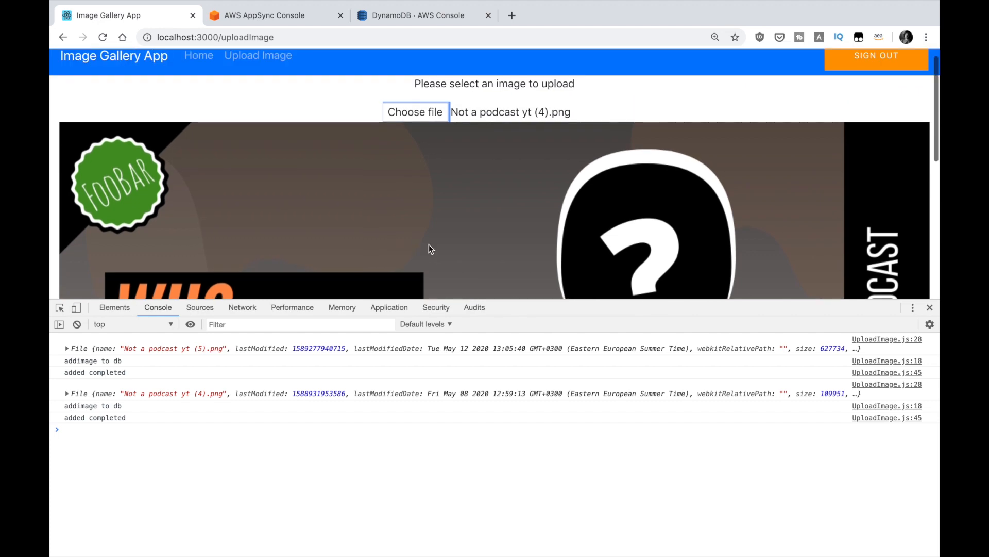
click(929, 307)
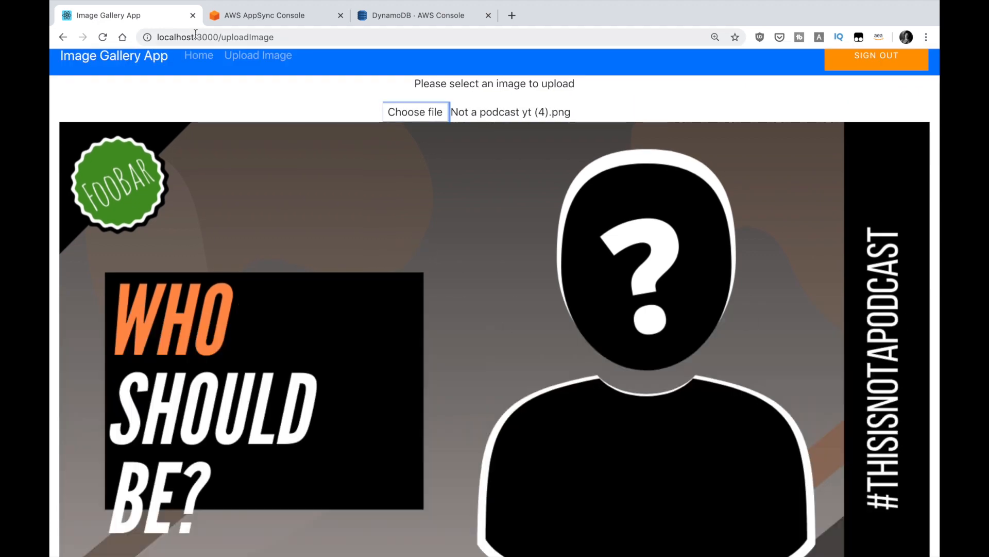
click(422, 15)
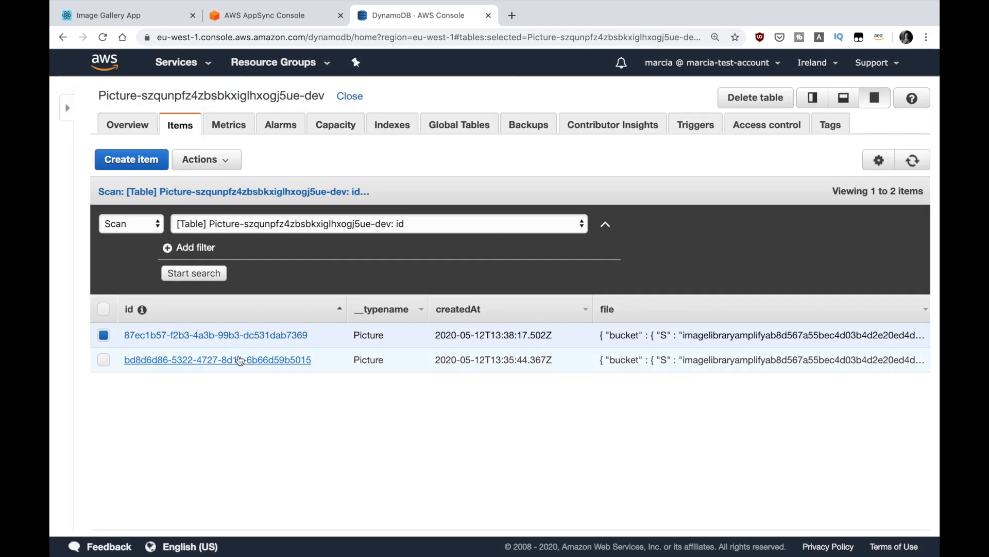
Open the older Picture record's details, then close them and return to AppSync.
click(217, 360)
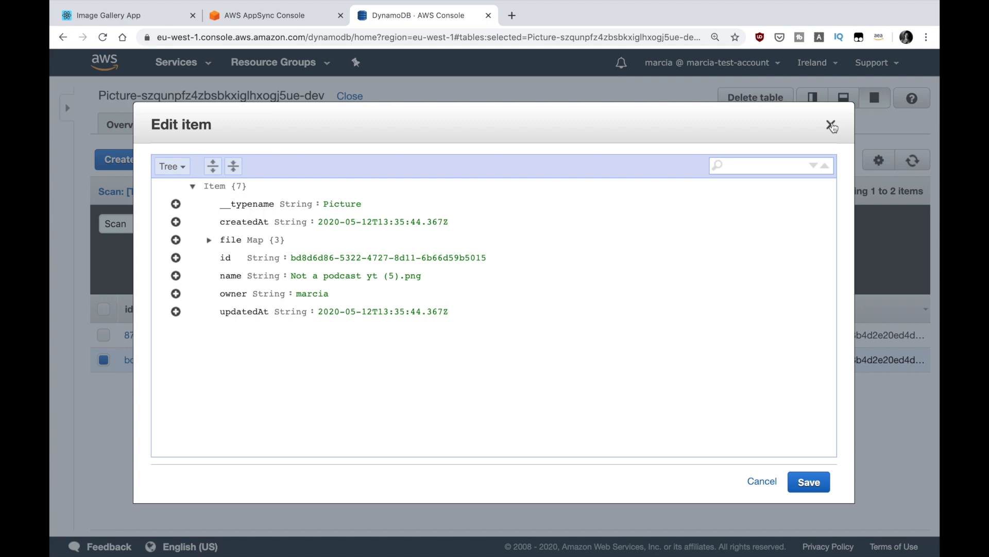
click(275, 15)
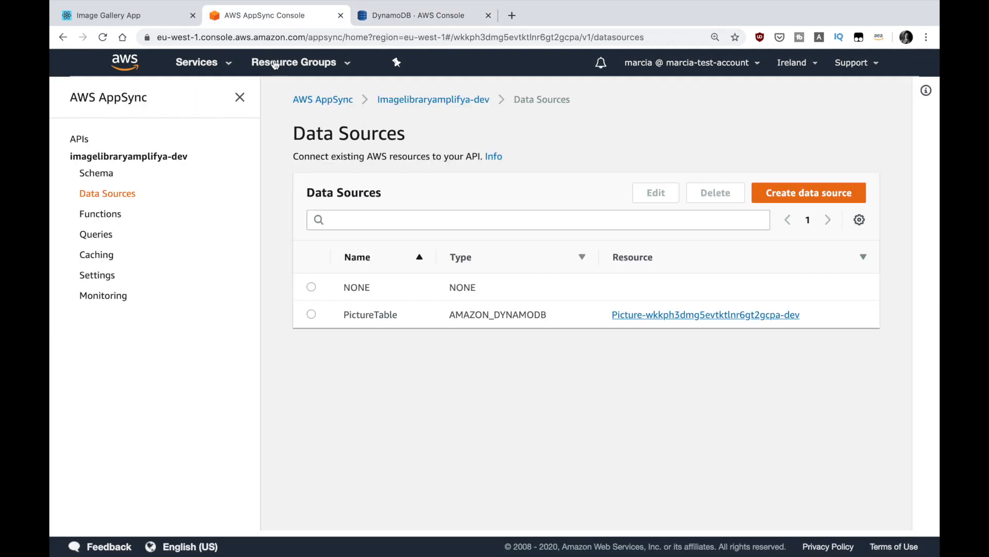